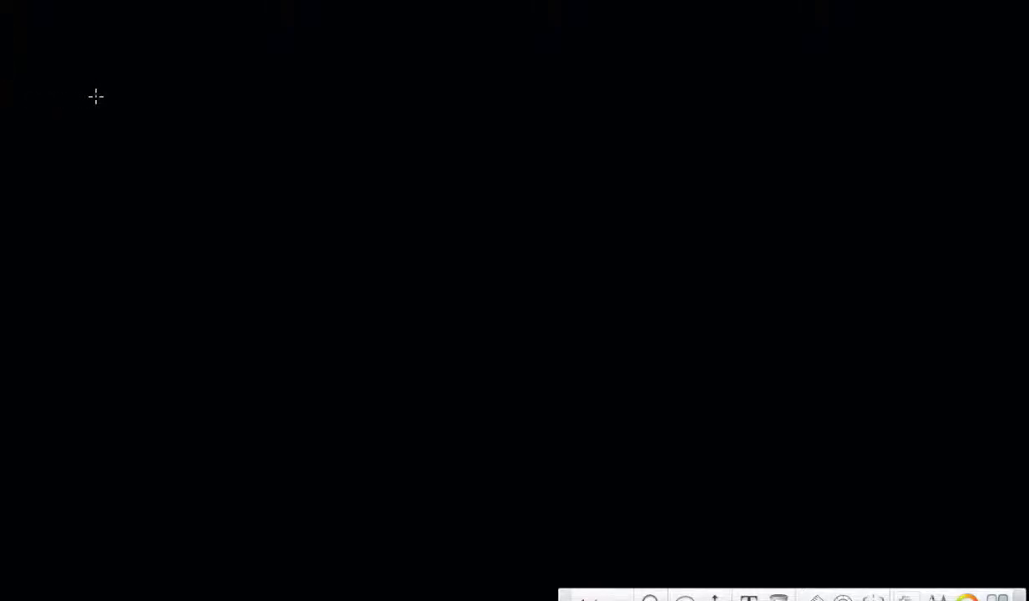
pyautogui.moveTo(224, 176)
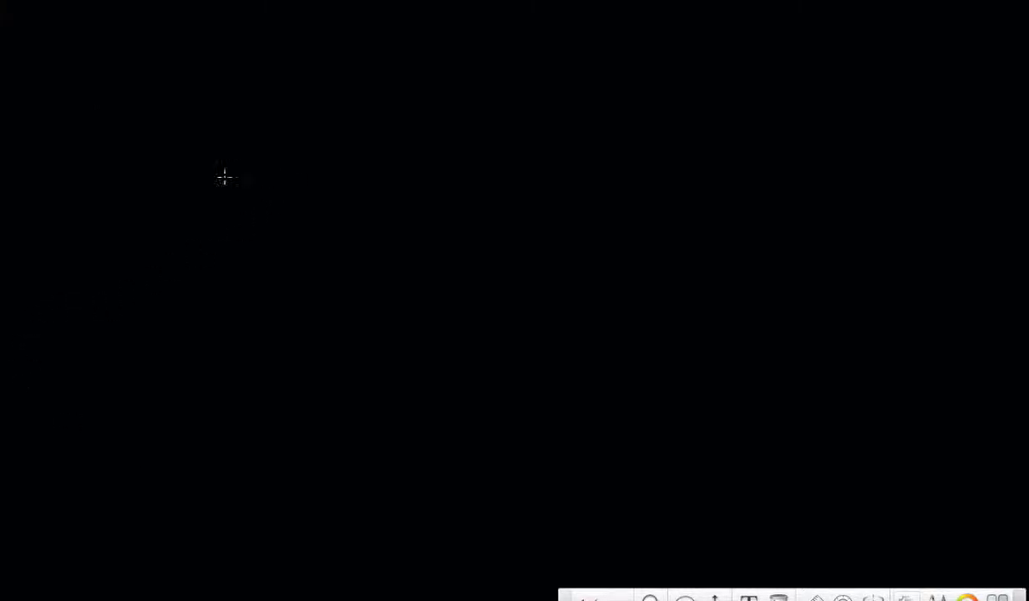
pyautogui.moveTo(144, 110)
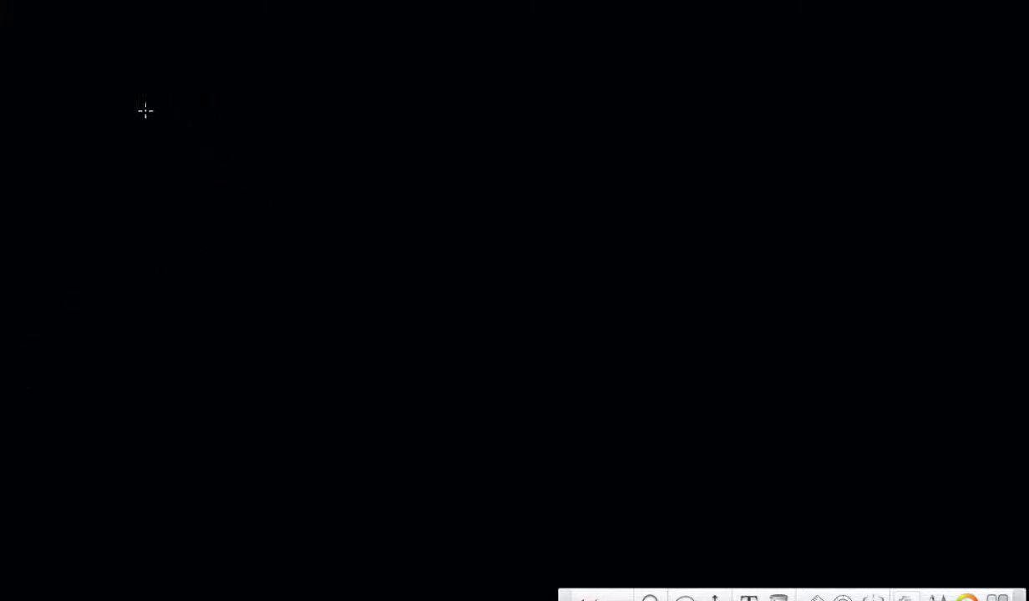
# - Draw a blue arching stroke across the canvas top, curving down at the right end
pyautogui.moveTo(145, 110); pyautogui.dragTo(717, 126)
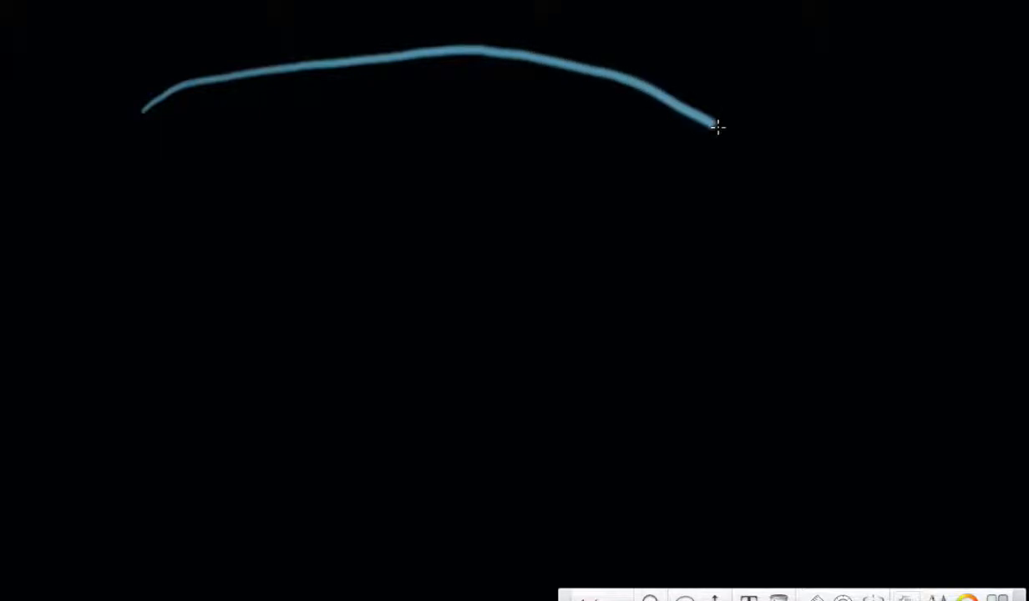
pyautogui.moveTo(716, 125); pyautogui.dragTo(765, 155)
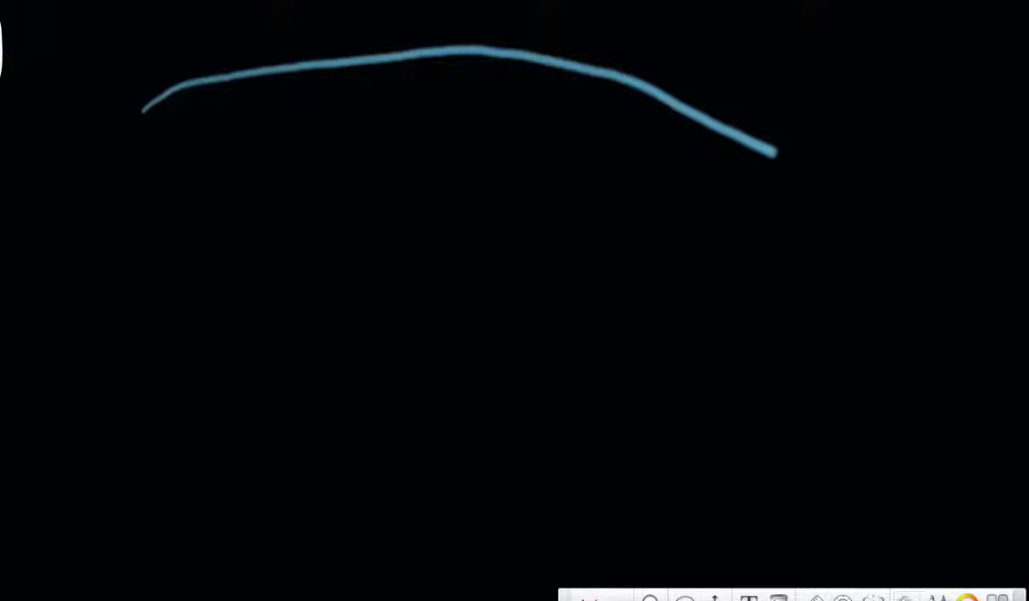
pyautogui.moveTo(194, 249)
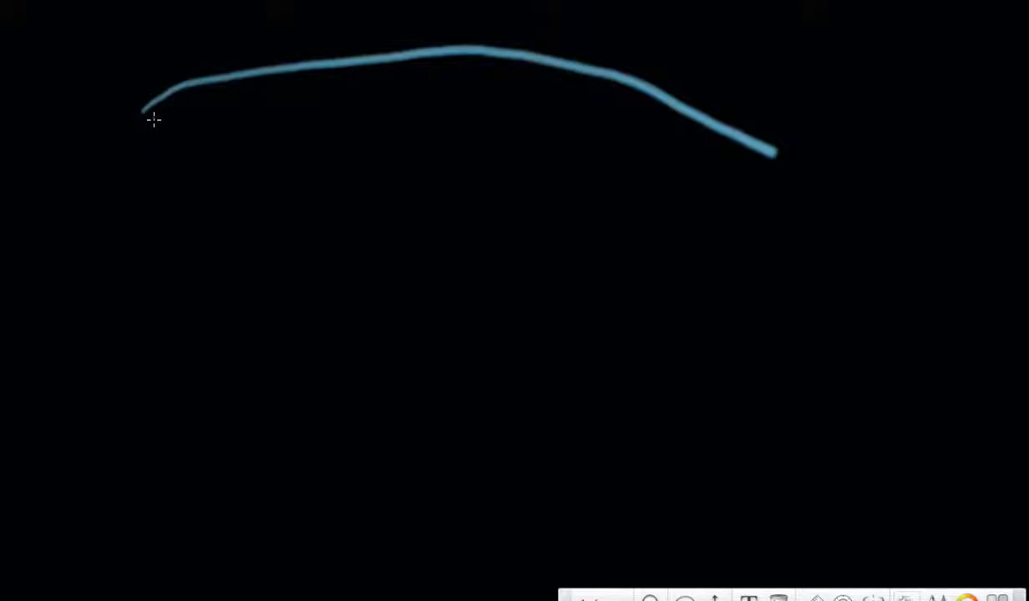
# - Outline a yellow band under the blue arch and scribble it full
pyautogui.moveTo(153, 119); pyautogui.dragTo(351, 75)
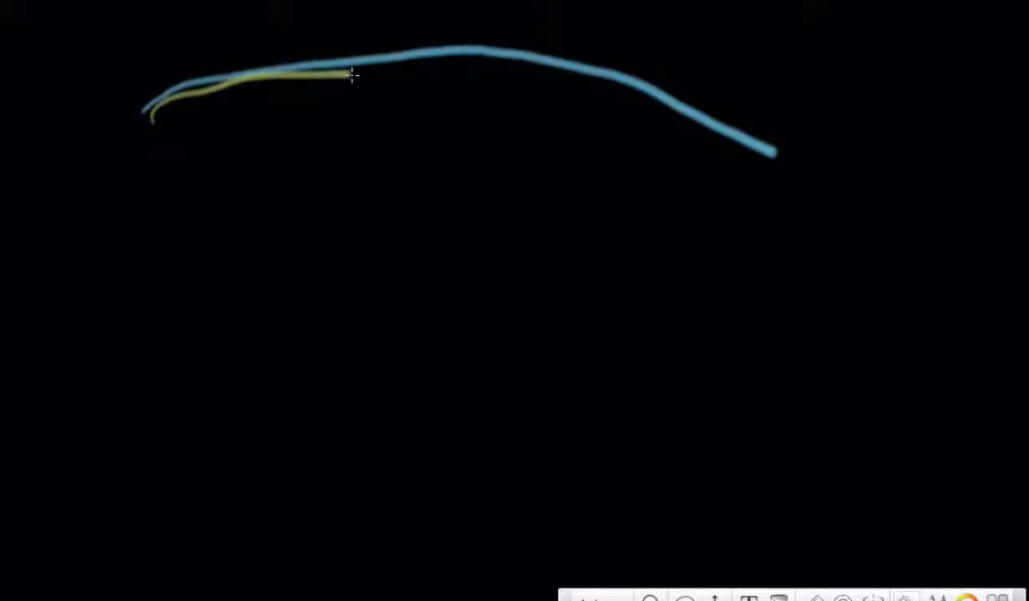
pyautogui.moveTo(351, 75); pyautogui.dragTo(739, 175)
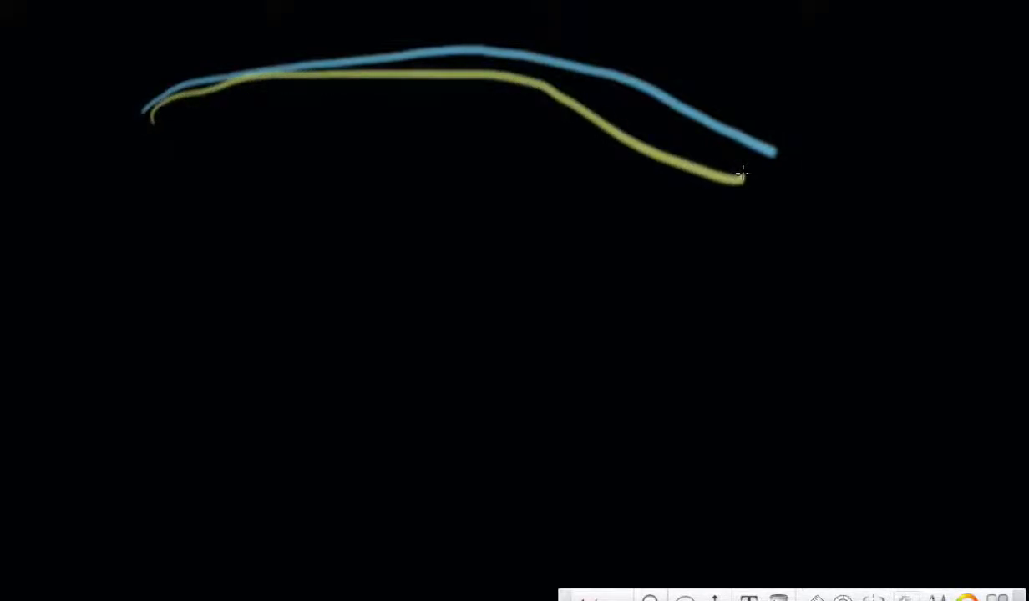
pyautogui.moveTo(739, 175); pyautogui.dragTo(297, 109)
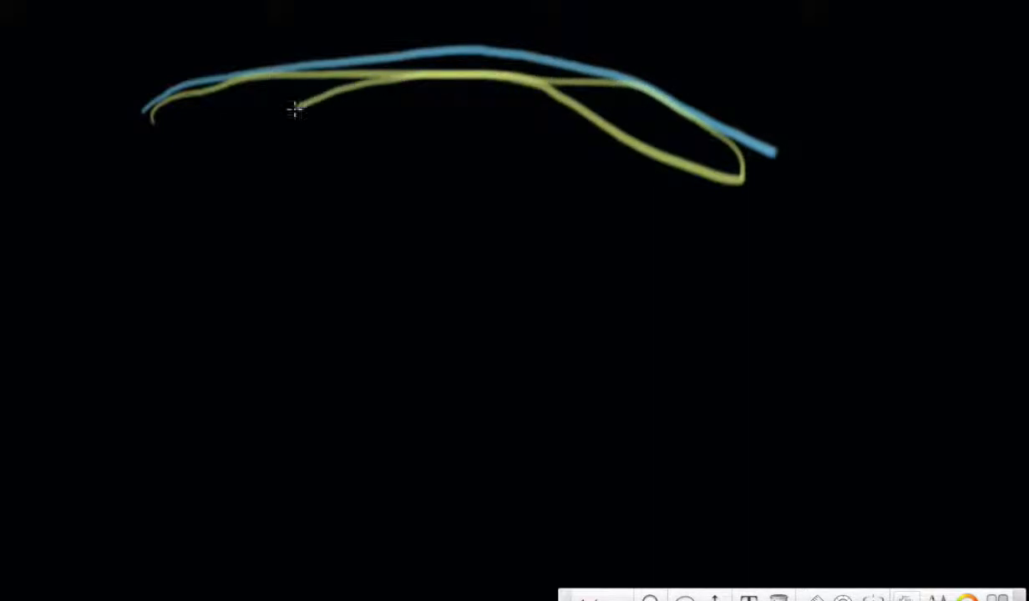
pyautogui.moveTo(296, 109); pyautogui.dragTo(458, 67)
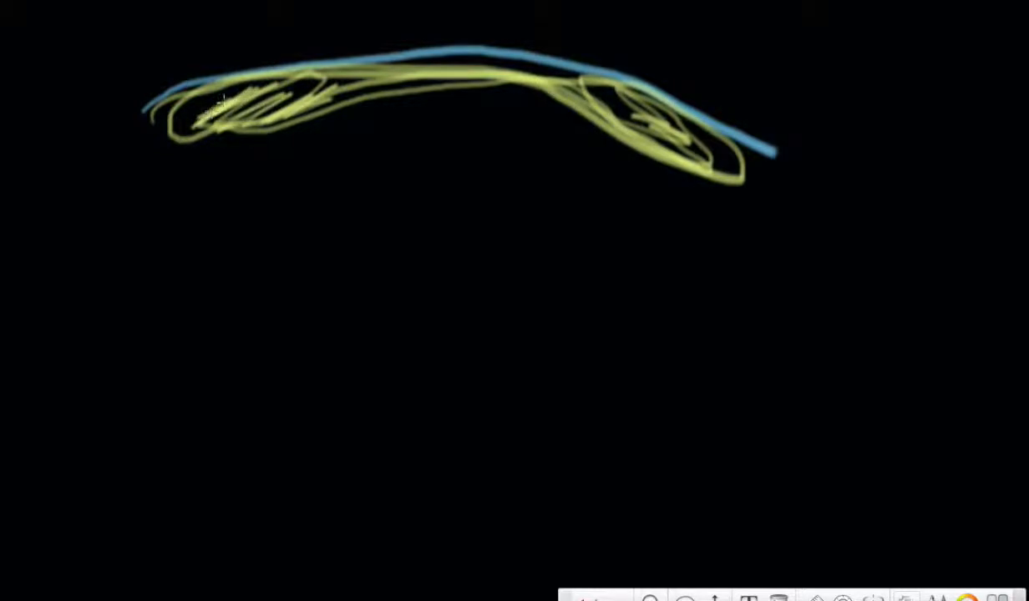
pyautogui.moveTo(209, 92); pyautogui.dragTo(434, 87)
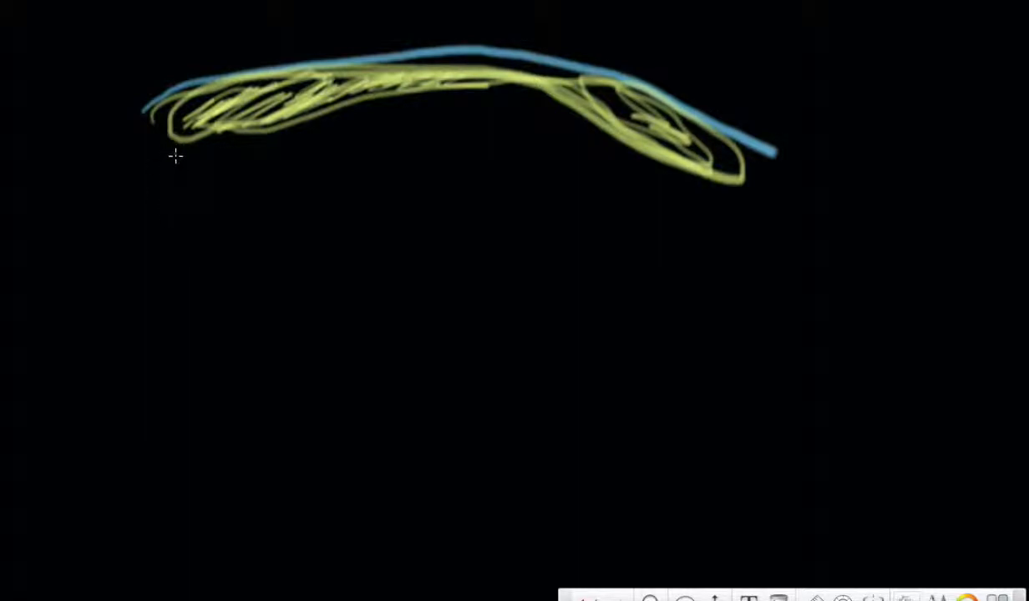
pyautogui.moveTo(171, 166)
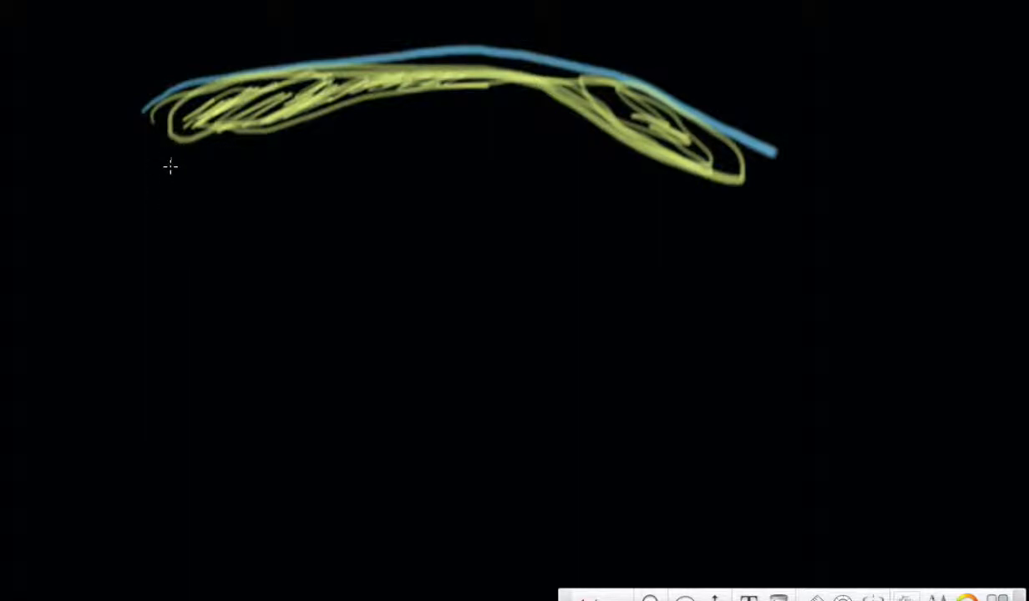
# - Draw a grey curved line along the arch beneath the yellow band
pyautogui.moveTo(171, 164); pyautogui.dragTo(363, 114)
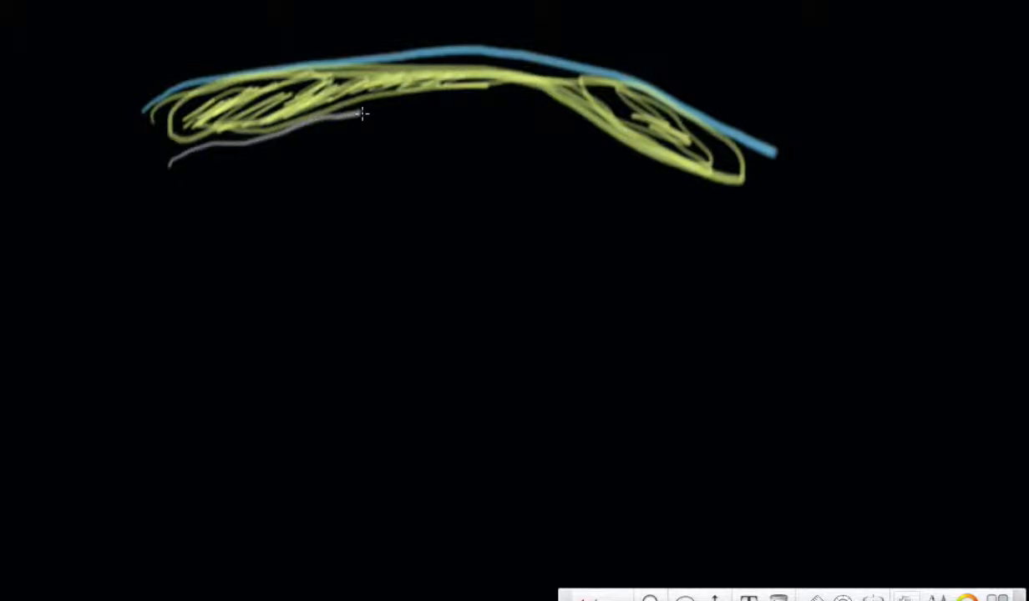
pyautogui.moveTo(363, 113); pyautogui.dragTo(631, 165)
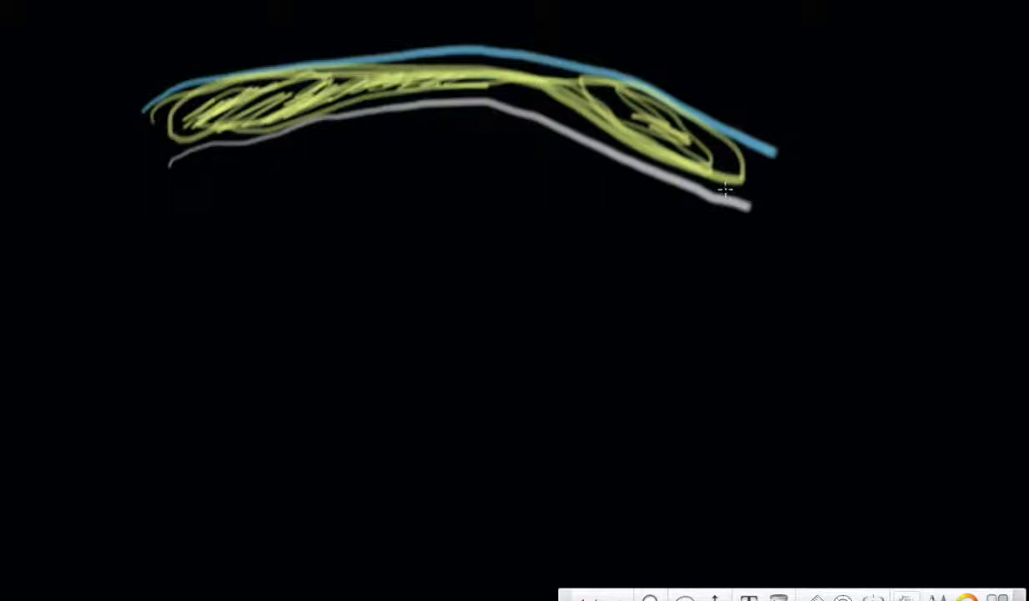
pyautogui.moveTo(422, 424)
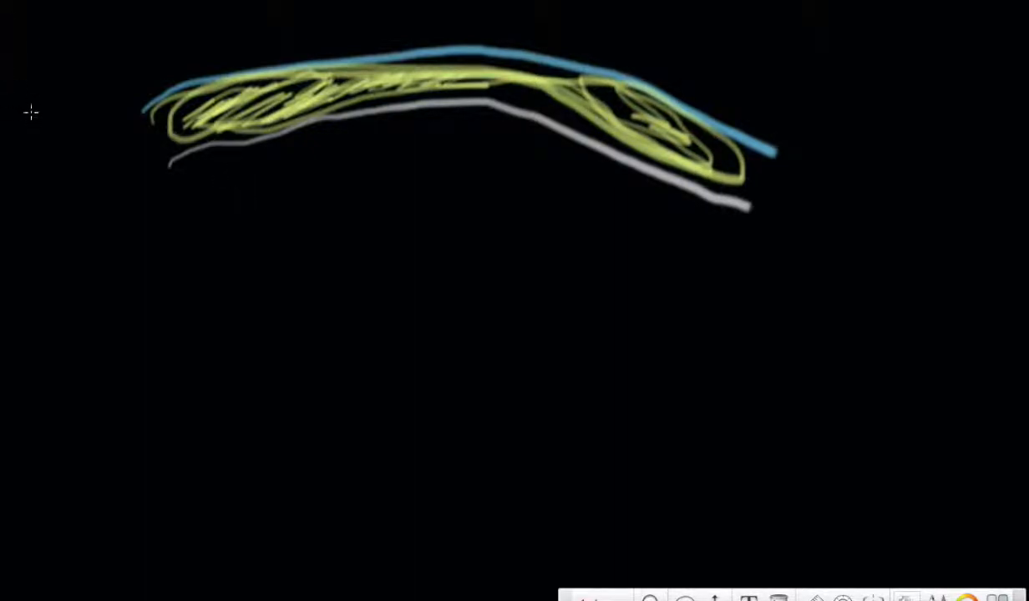
pyautogui.moveTo(232, 154)
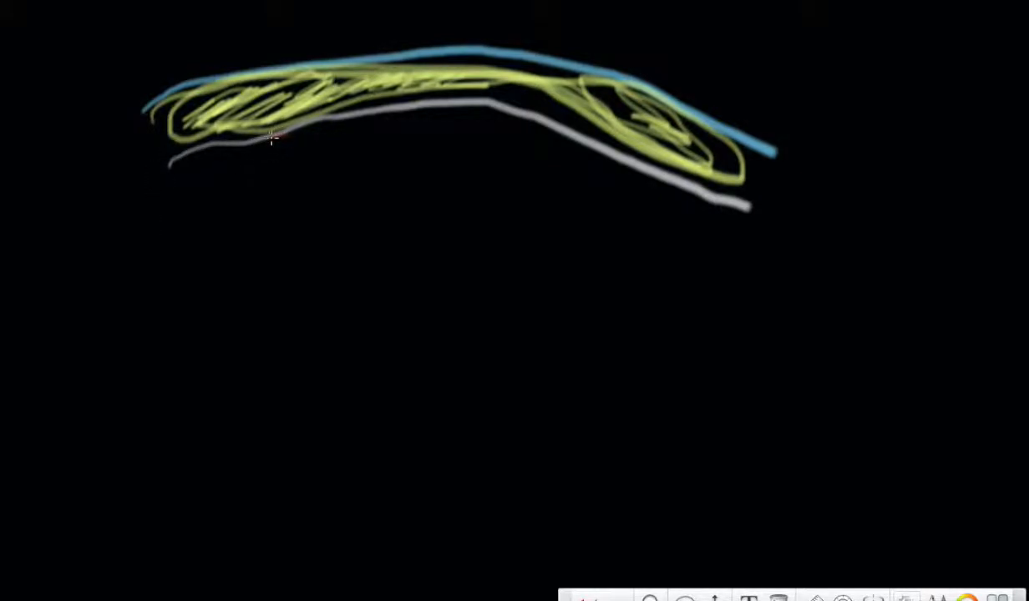
# - Outline and scribble-fill the first orange muscle ovals on the left and right
pyautogui.moveTo(288, 138); pyautogui.dragTo(188, 188)
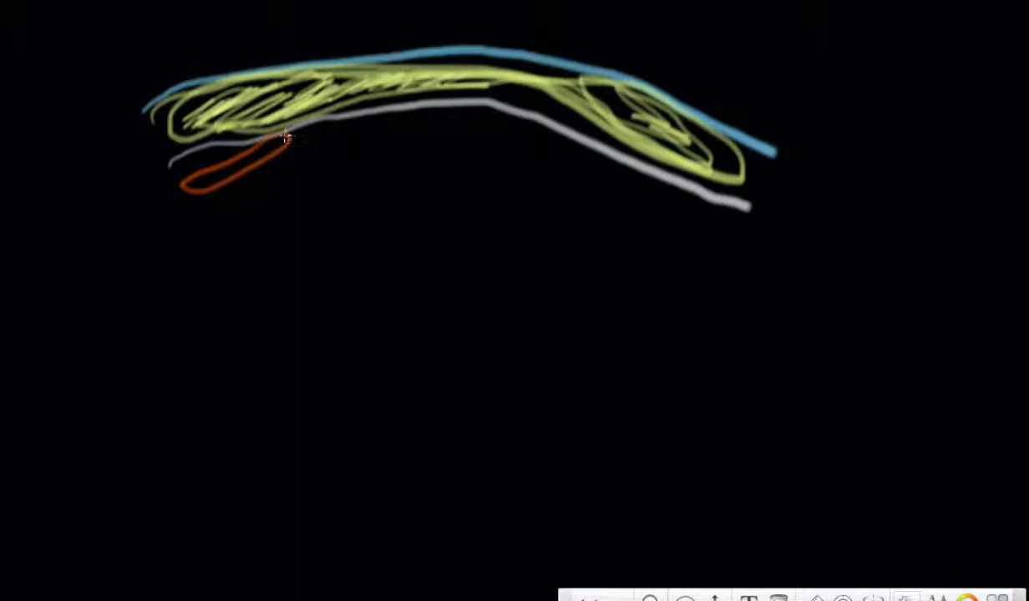
pyautogui.moveTo(288, 138); pyautogui.dragTo(213, 175)
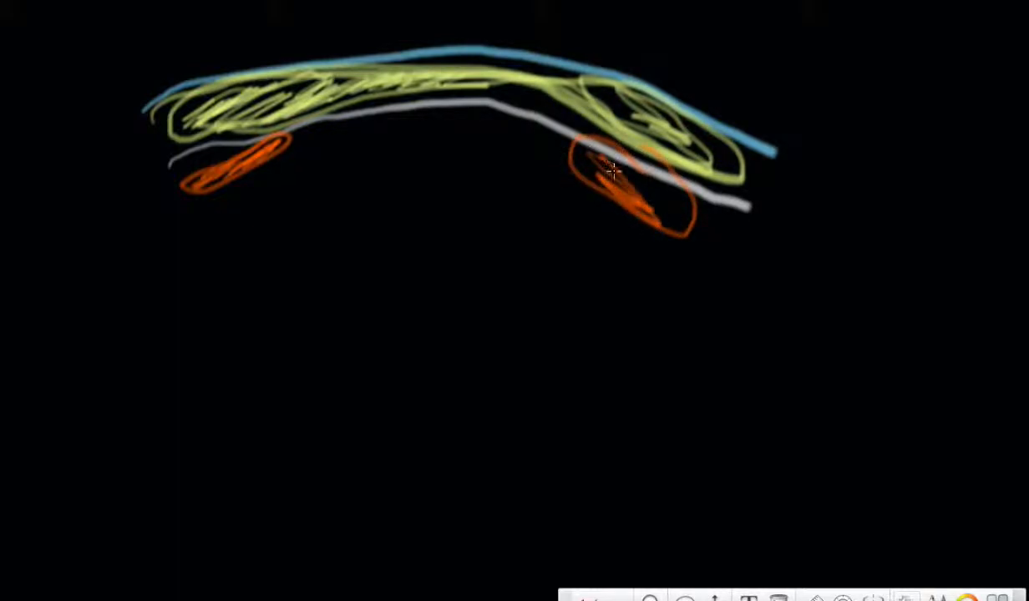
pyautogui.moveTo(614, 171); pyautogui.dragTo(660, 213)
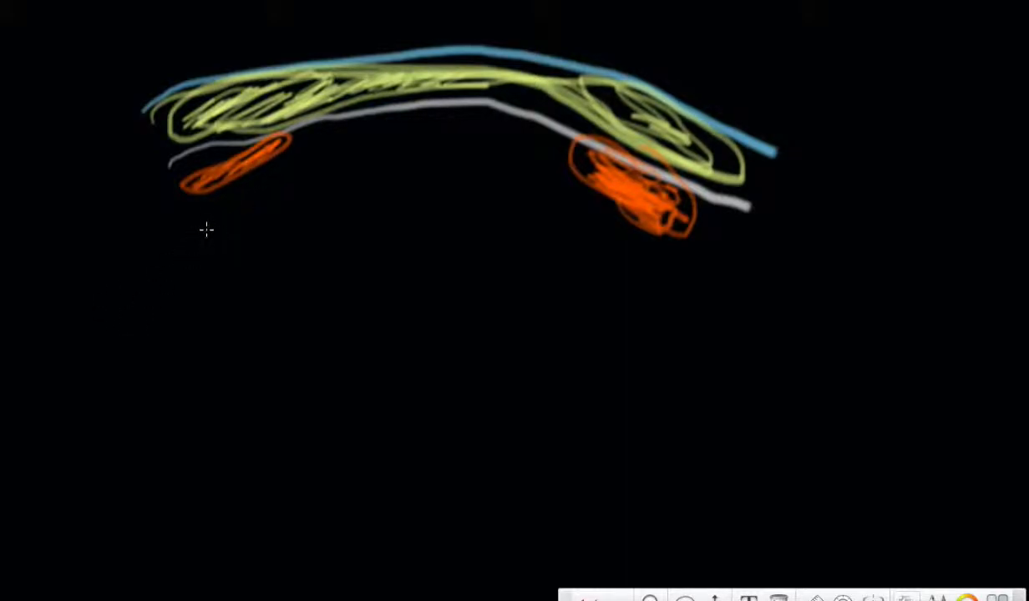
pyautogui.moveTo(209, 196); pyautogui.dragTo(267, 167)
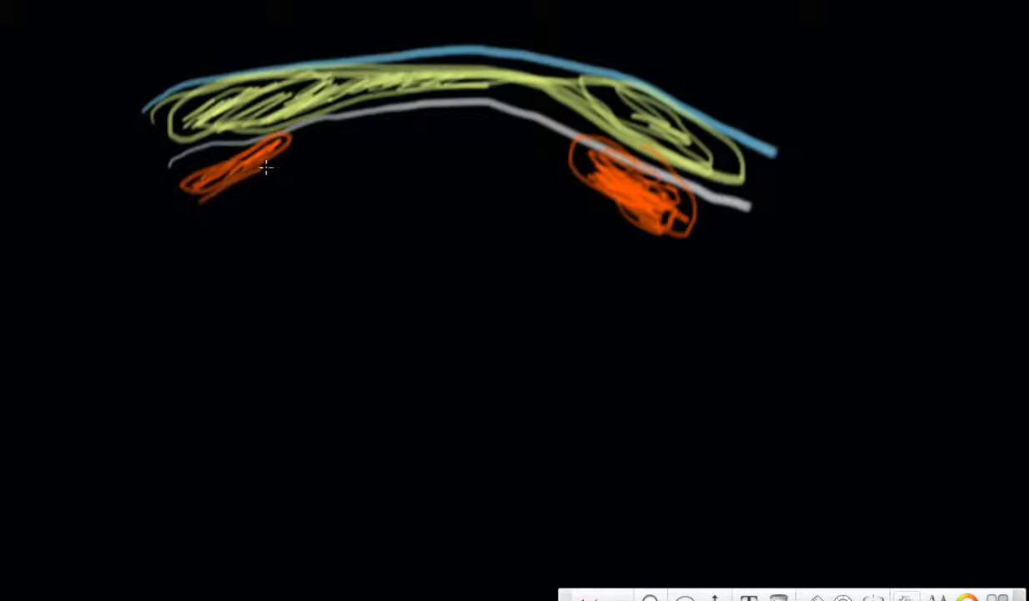
# - Add more stacked orange ovals, including a small filled shape under the right group
pyautogui.moveTo(267, 167); pyautogui.dragTo(213, 216)
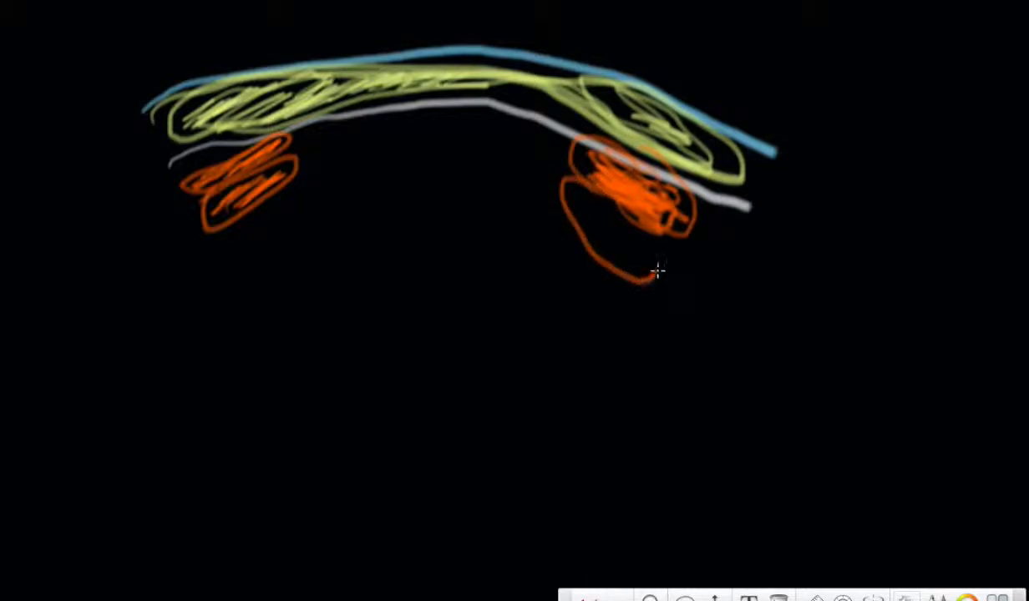
pyautogui.moveTo(635, 209); pyautogui.dragTo(656, 250)
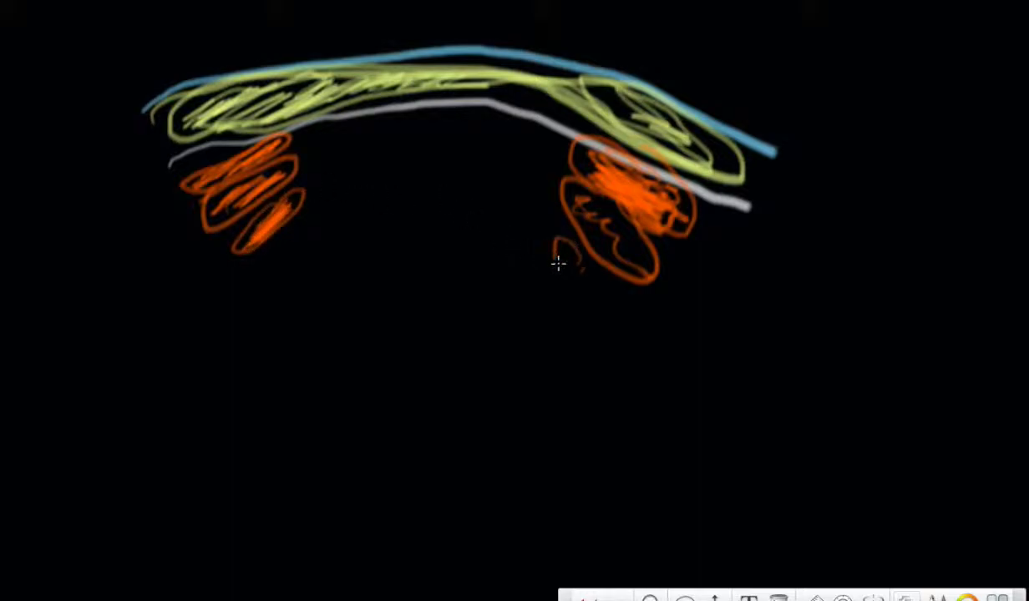
pyautogui.moveTo(585, 242); pyautogui.dragTo(622, 305)
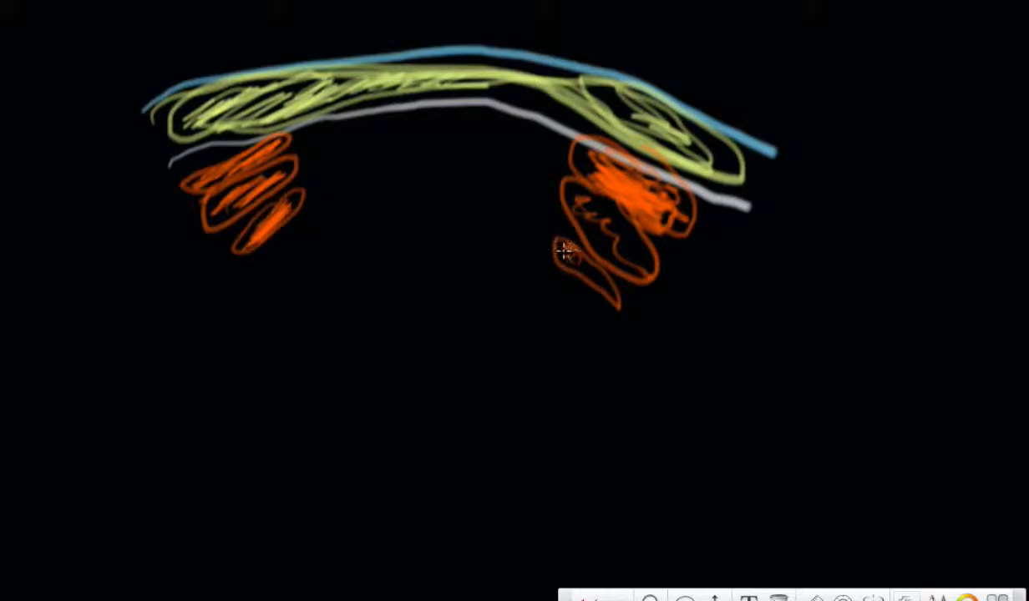
pyautogui.moveTo(568, 251); pyautogui.dragTo(602, 283)
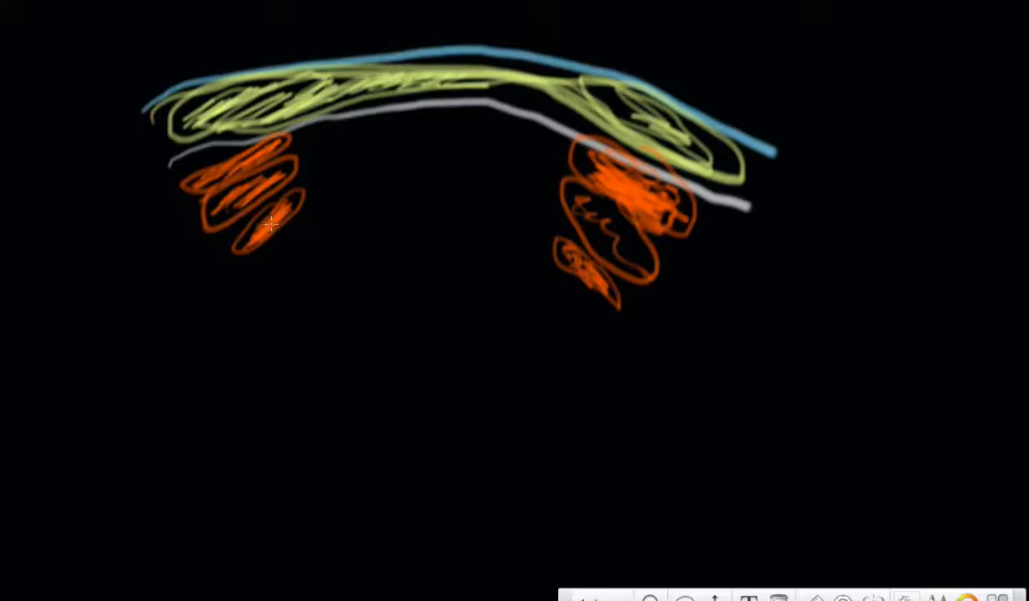
pyautogui.moveTo(417, 154)
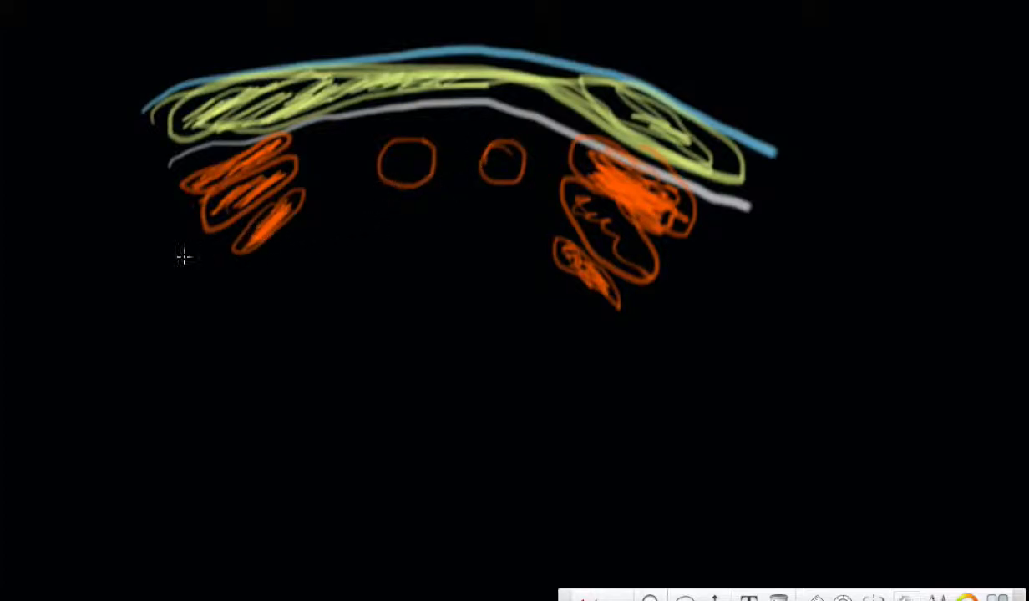
pyautogui.moveTo(75, 81)
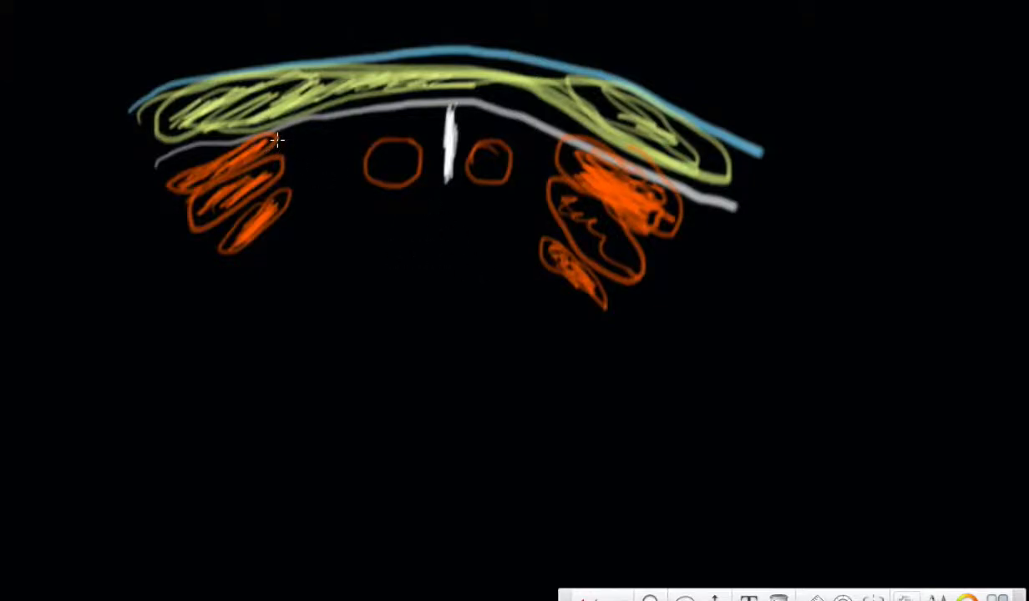
pyautogui.moveTo(291, 145)
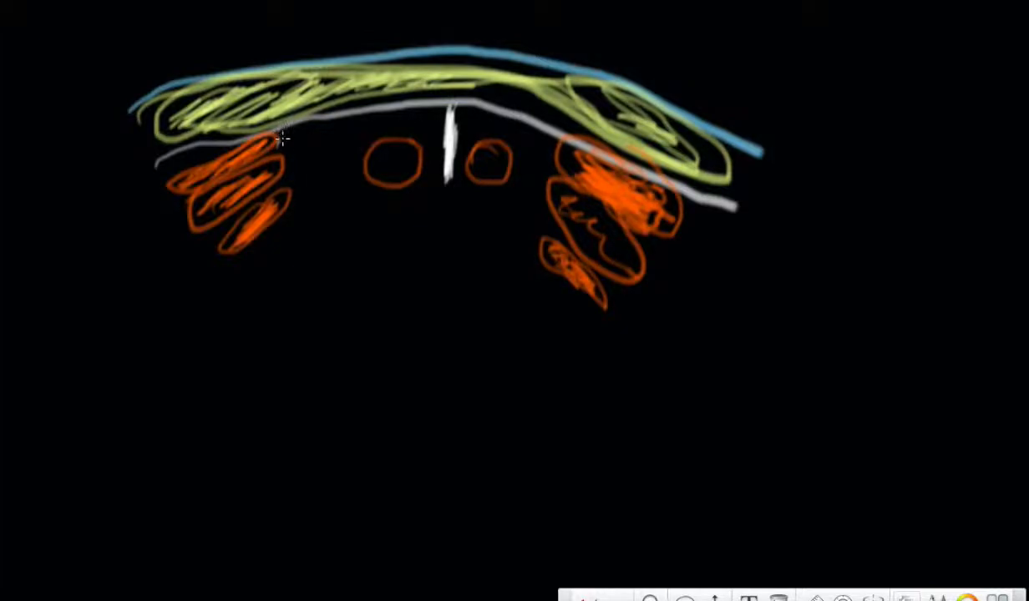
# - Draw a grey curved layer arching over the left and right small orange circles
pyautogui.moveTo(284, 142); pyautogui.dragTo(434, 138)
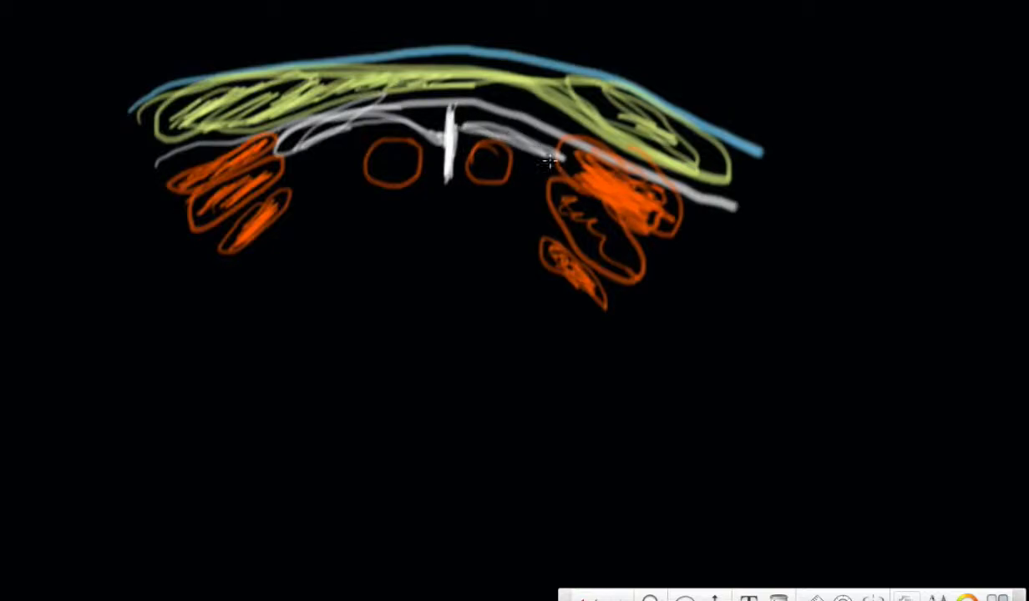
pyautogui.moveTo(543, 163); pyautogui.dragTo(459, 117)
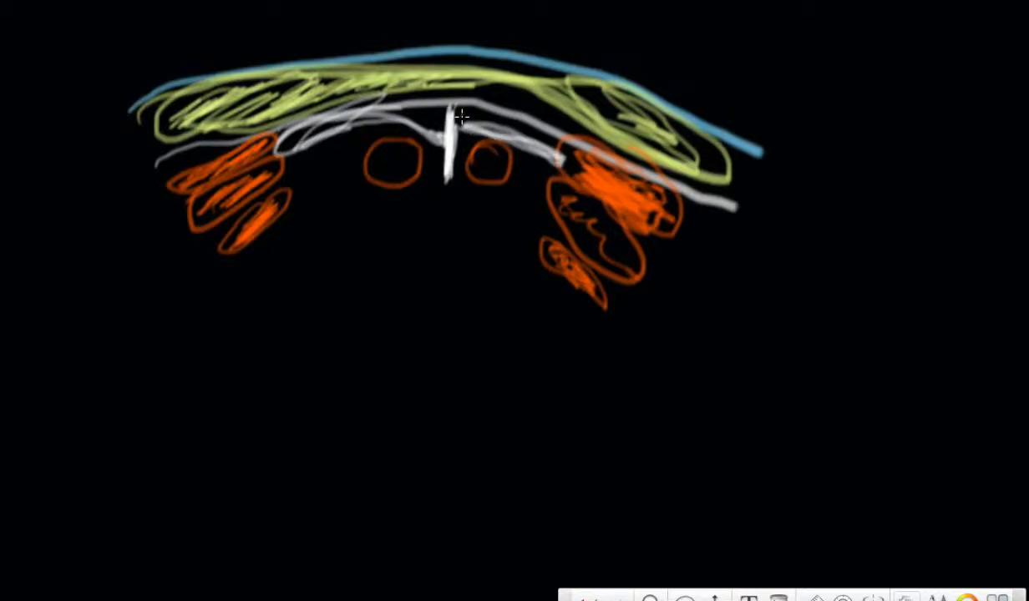
pyautogui.moveTo(456, 125); pyautogui.dragTo(552, 159)
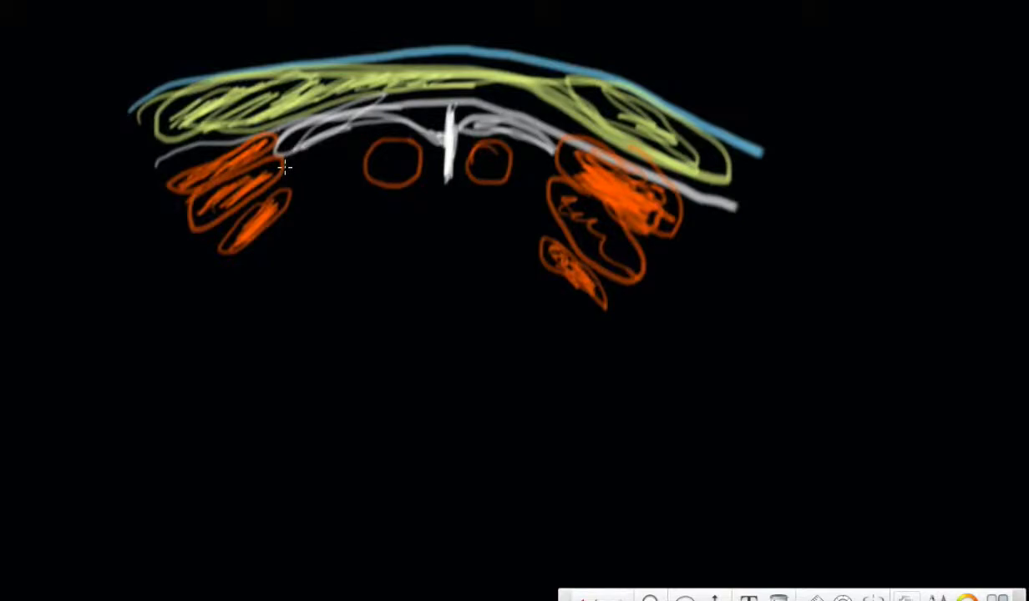
# - Draw a thick blue curve just under the grey strokes, over both circles
pyautogui.moveTo(284, 167); pyautogui.dragTo(313, 154)
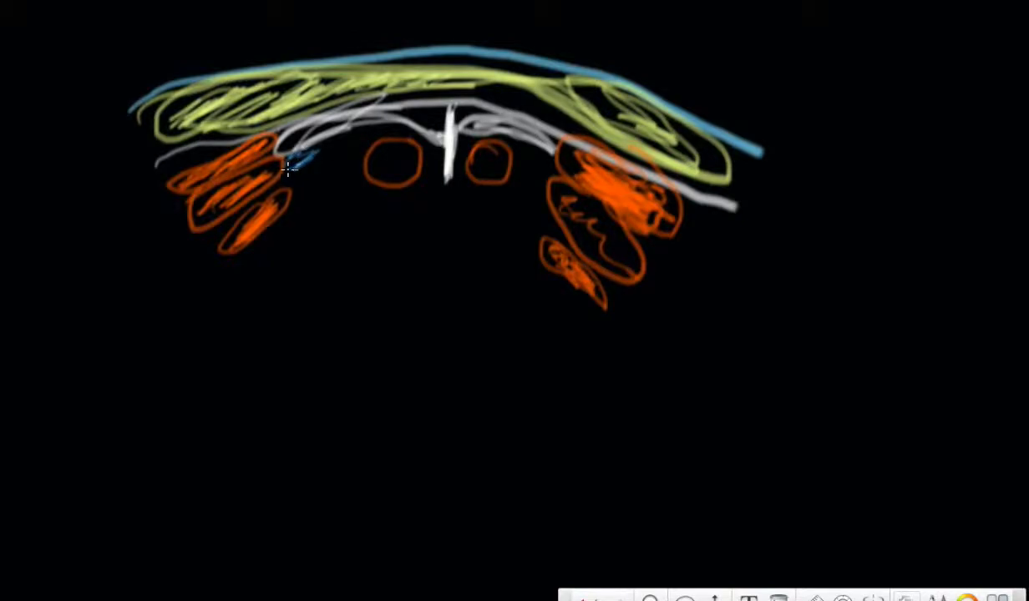
pyautogui.moveTo(289, 171); pyautogui.dragTo(409, 134)
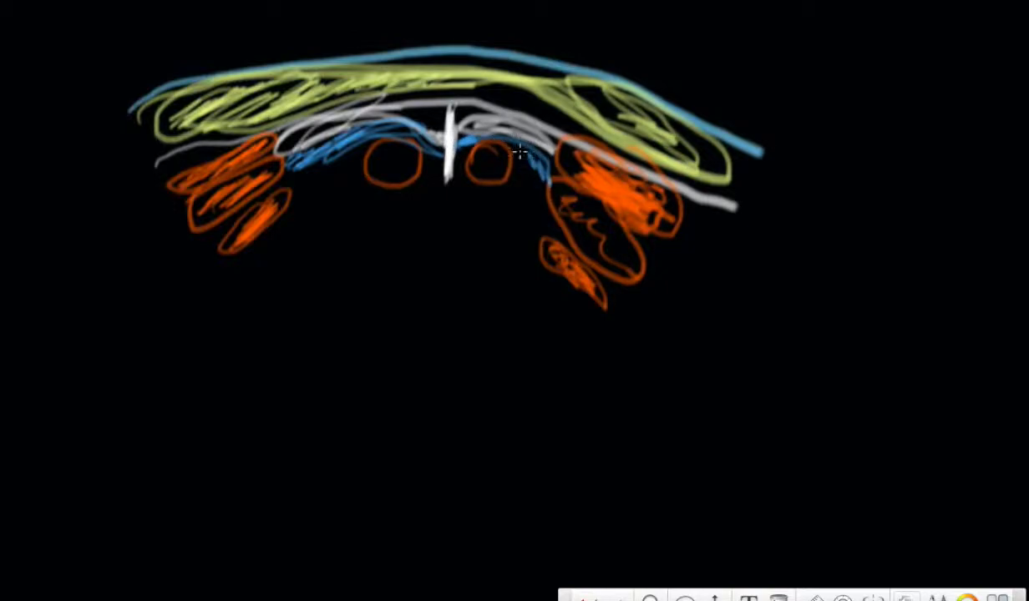
pyautogui.moveTo(447, 142); pyautogui.dragTo(552, 179)
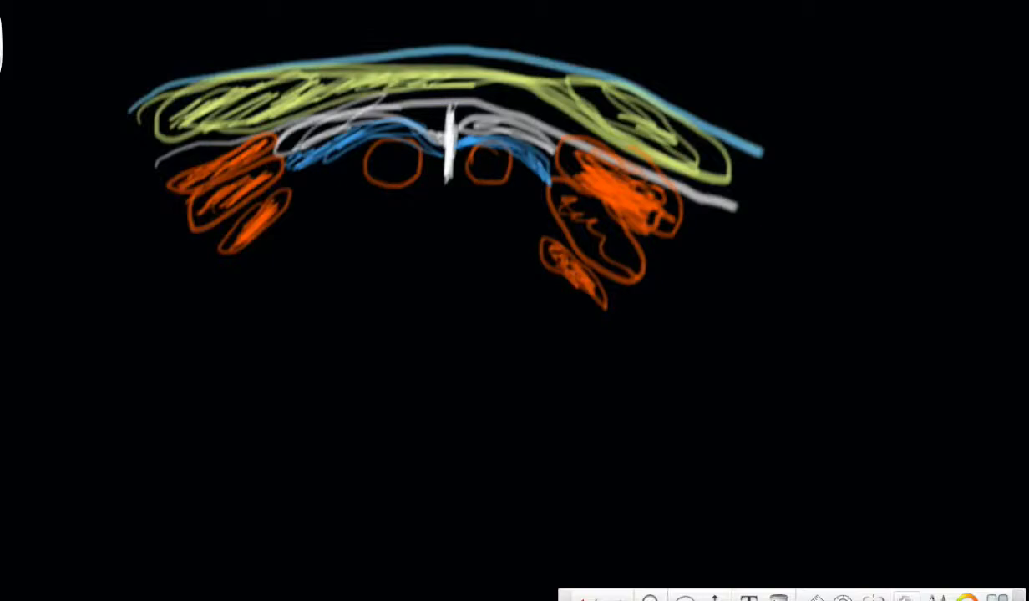
pyautogui.moveTo(444, 238)
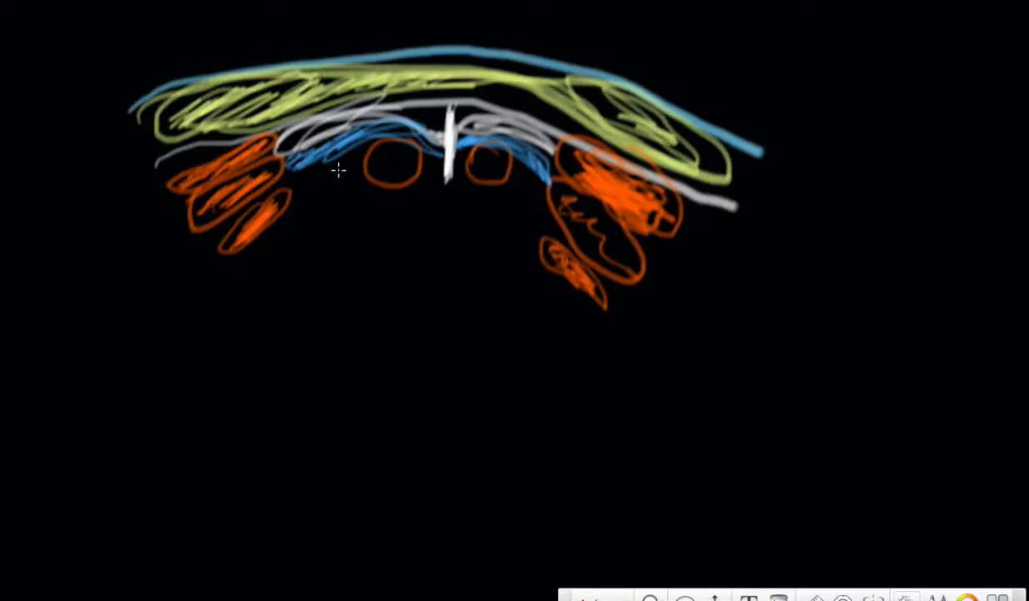
pyautogui.moveTo(292, 196)
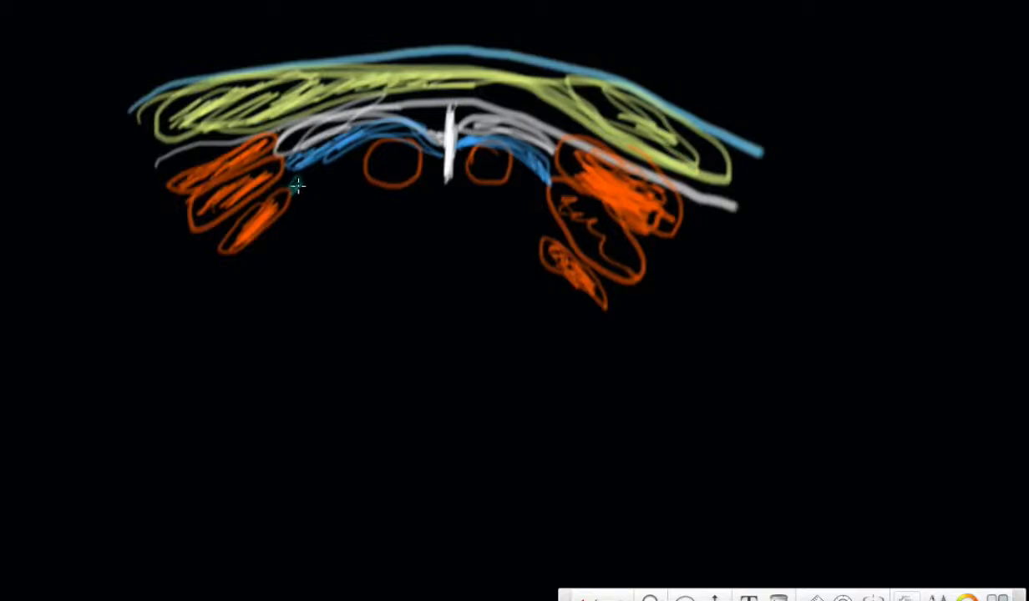
# - Draw a teal wavy line under both small orange circles, left to right
pyautogui.moveTo(298, 186); pyautogui.dragTo(346, 170)
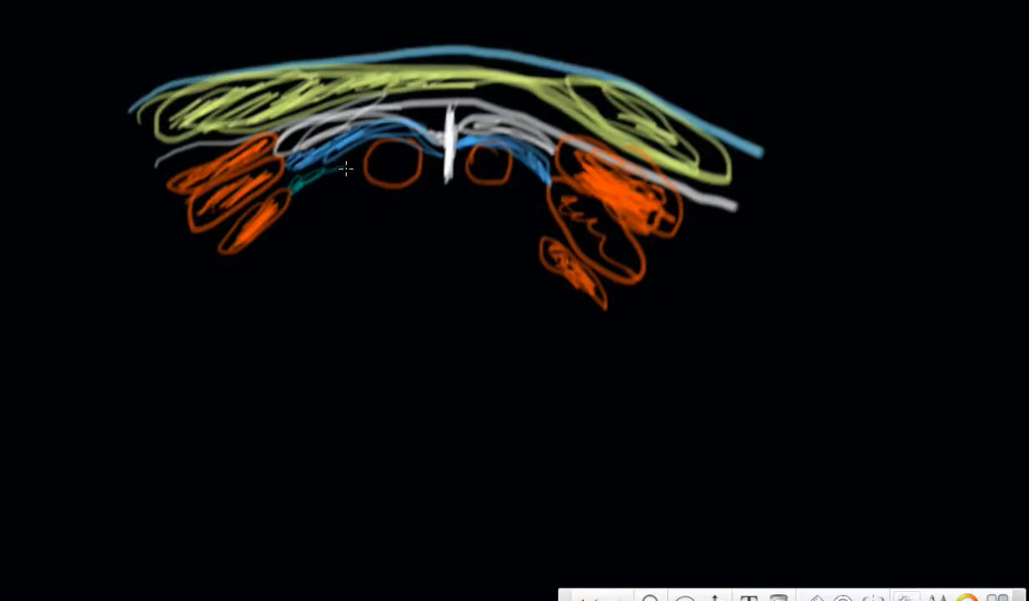
pyautogui.moveTo(347, 171); pyautogui.dragTo(439, 173)
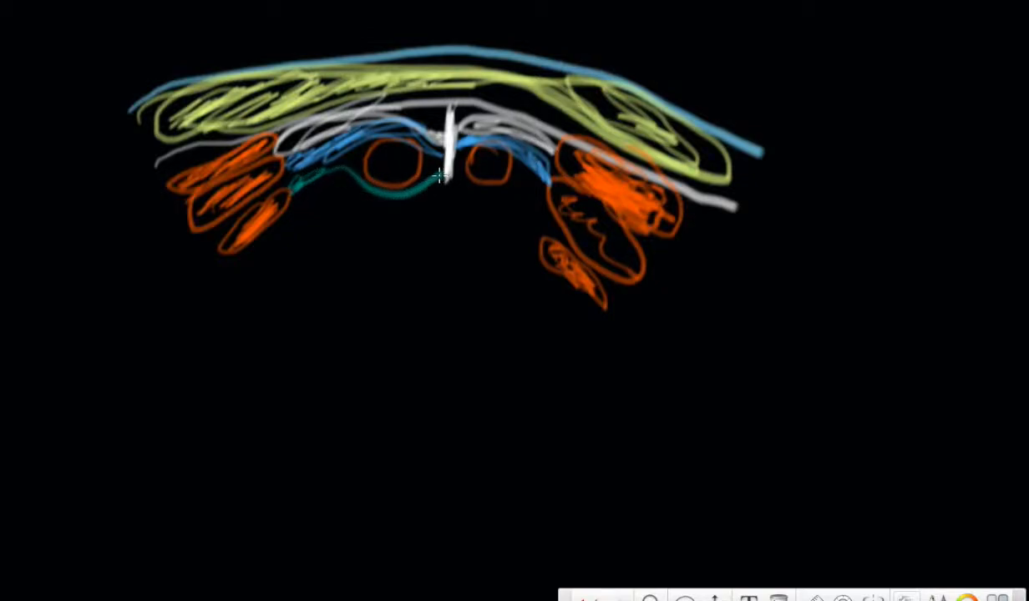
pyautogui.moveTo(438, 177); pyautogui.dragTo(528, 189)
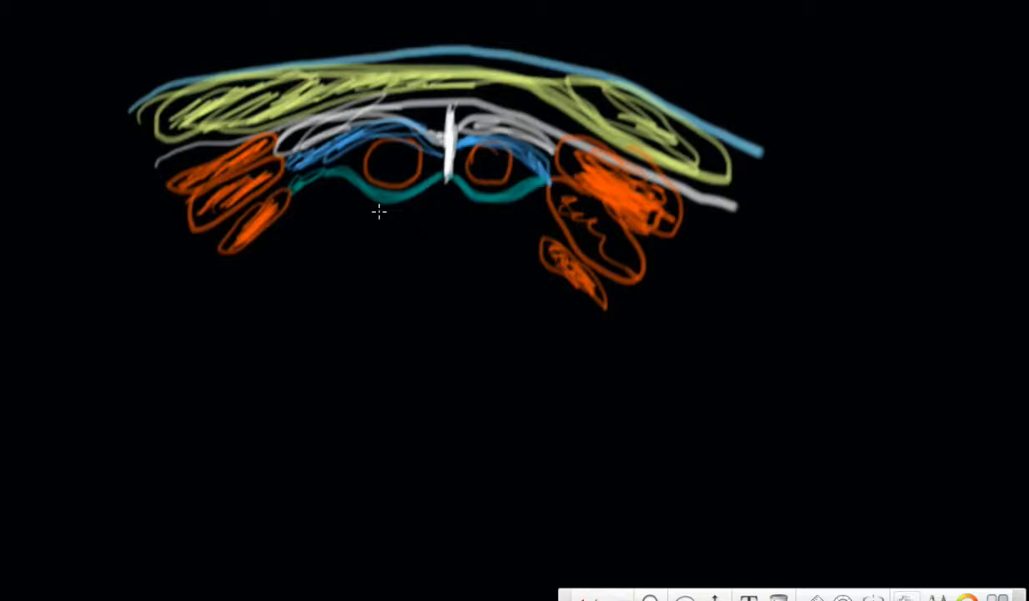
pyautogui.moveTo(358, 193)
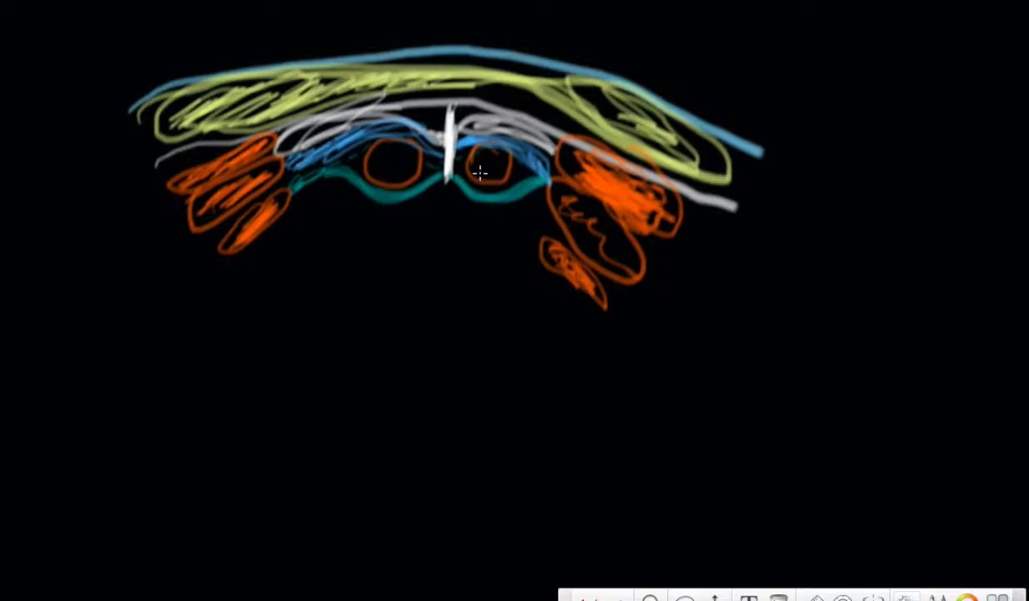
pyautogui.moveTo(470, 169)
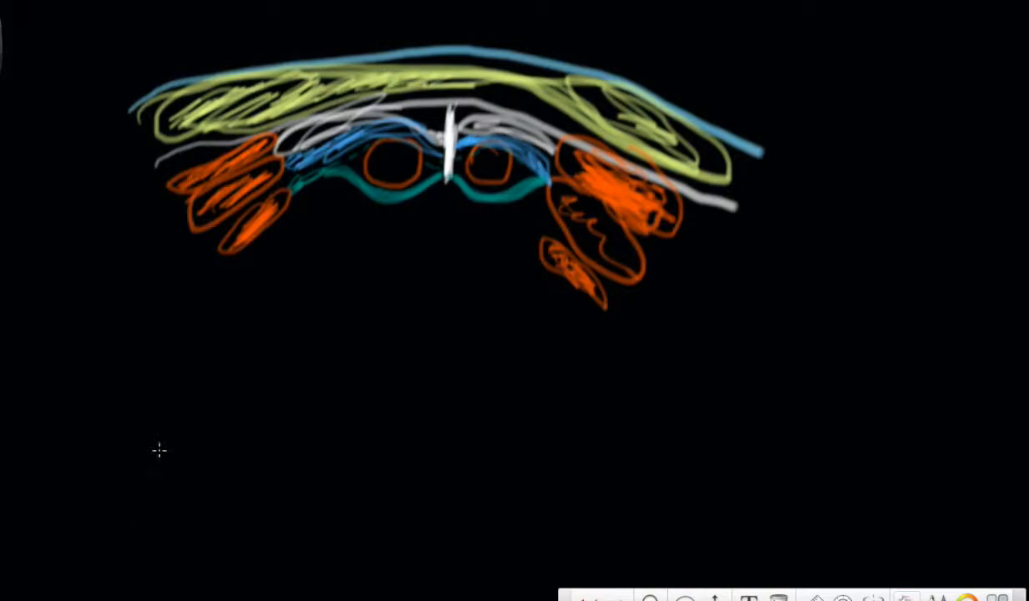
pyautogui.moveTo(234, 270)
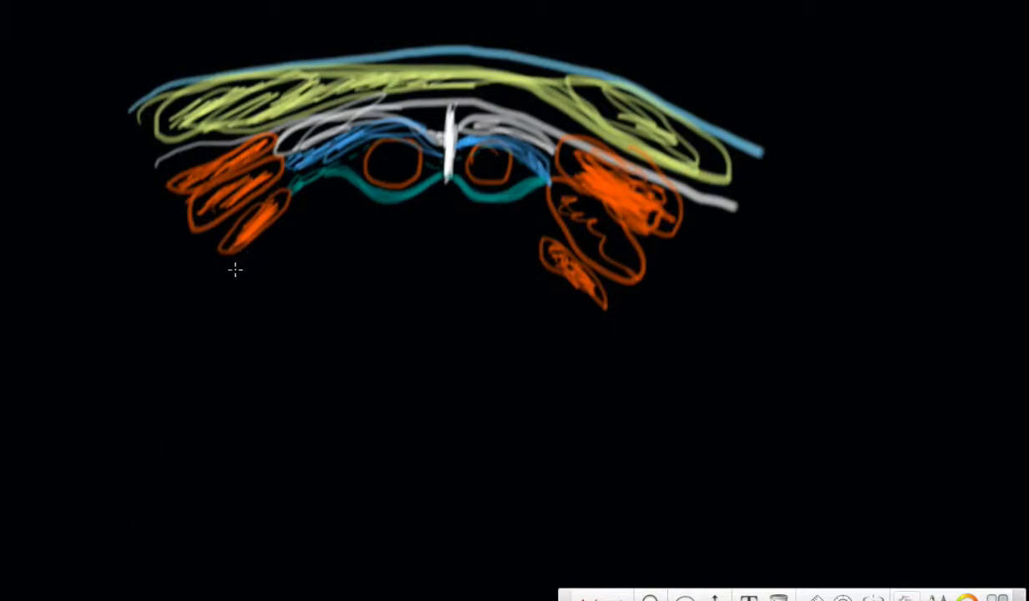
# - Draw a tan line under the teal layer, ending down past the right orange shapes
pyautogui.moveTo(236, 269); pyautogui.dragTo(289, 222)
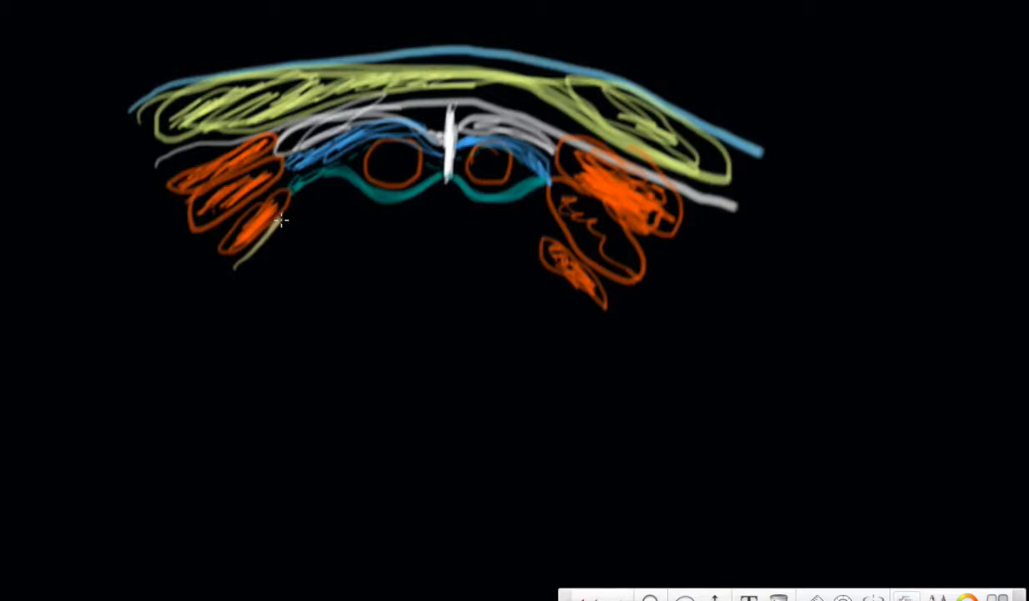
pyautogui.moveTo(283, 218); pyautogui.dragTo(403, 207)
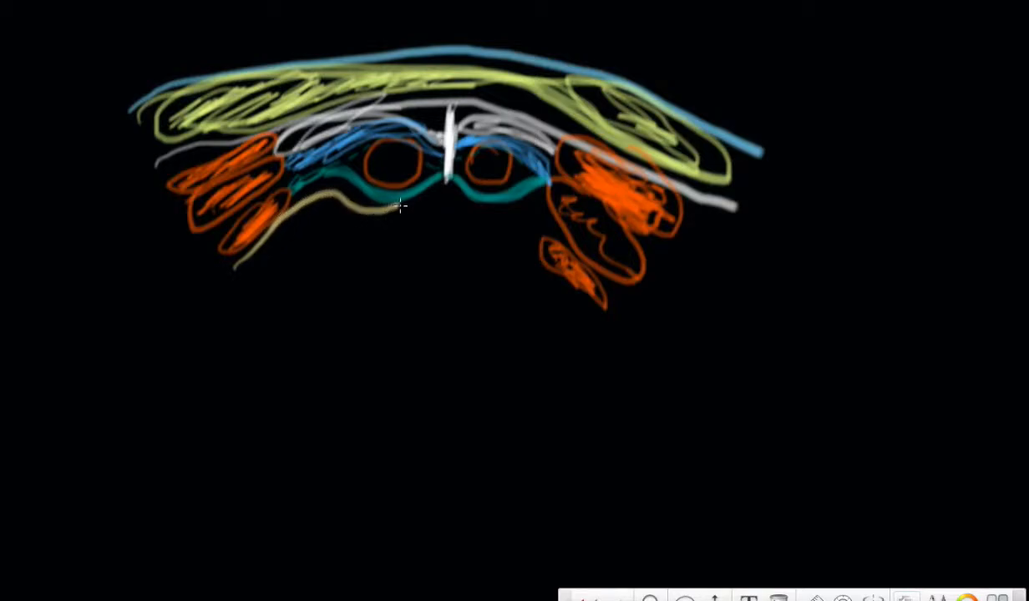
pyautogui.moveTo(401, 208); pyautogui.dragTo(531, 216)
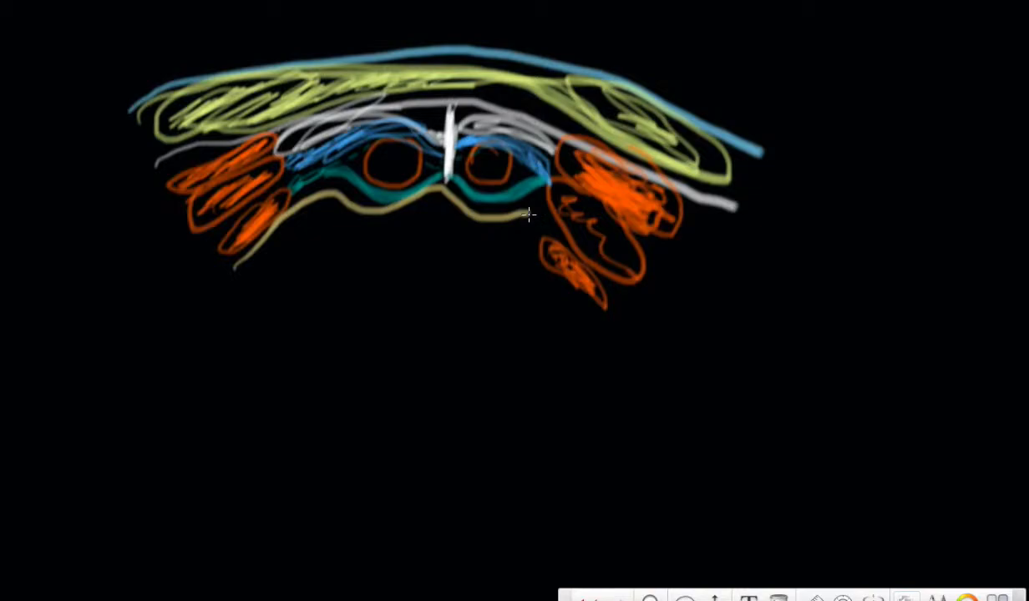
pyautogui.moveTo(526, 213); pyautogui.dragTo(622, 343)
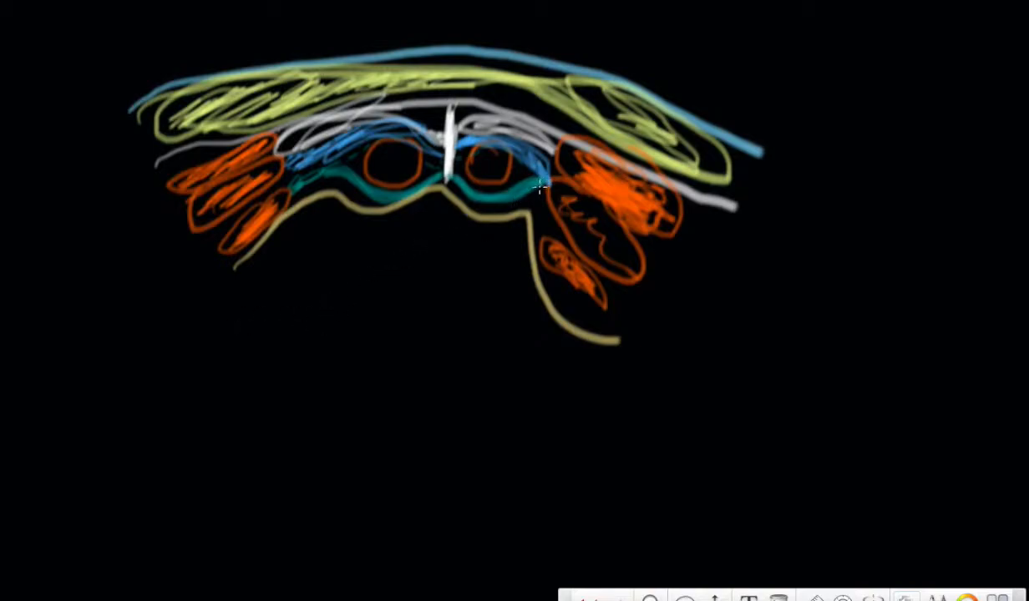
pyautogui.moveTo(334, 227)
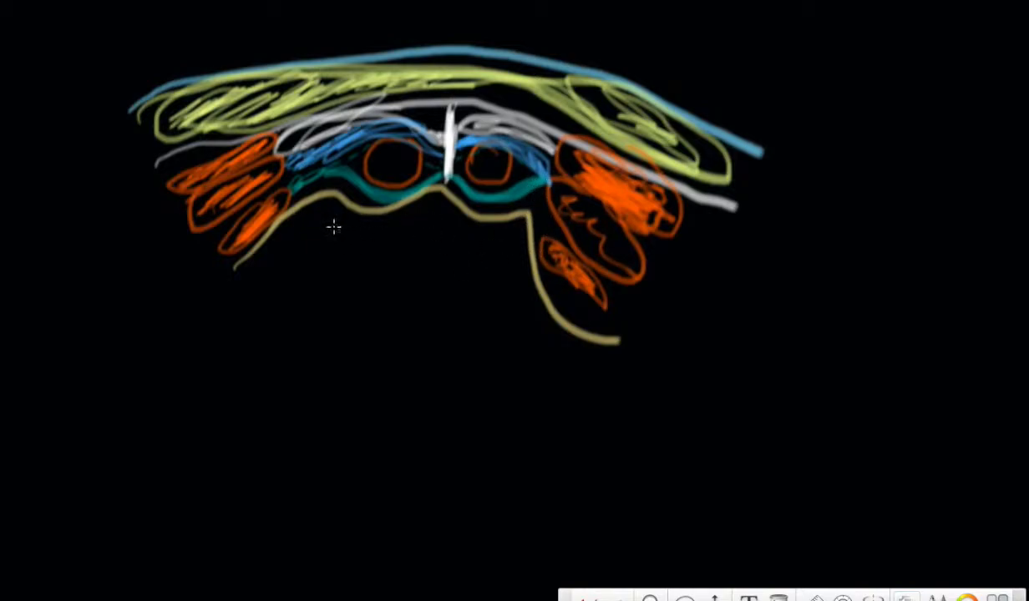
pyautogui.moveTo(305, 208)
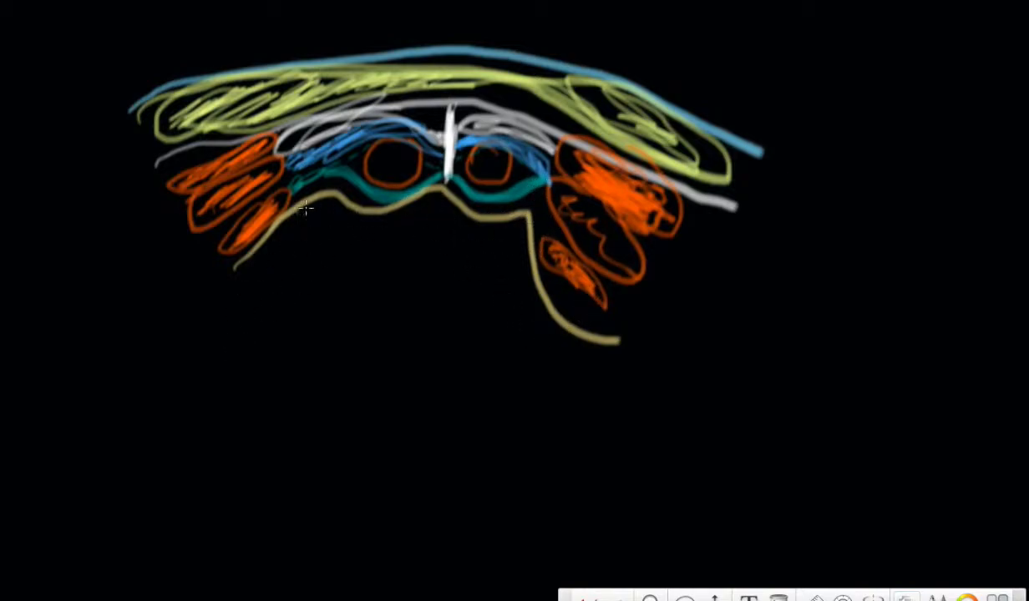
pyautogui.moveTo(417, 233)
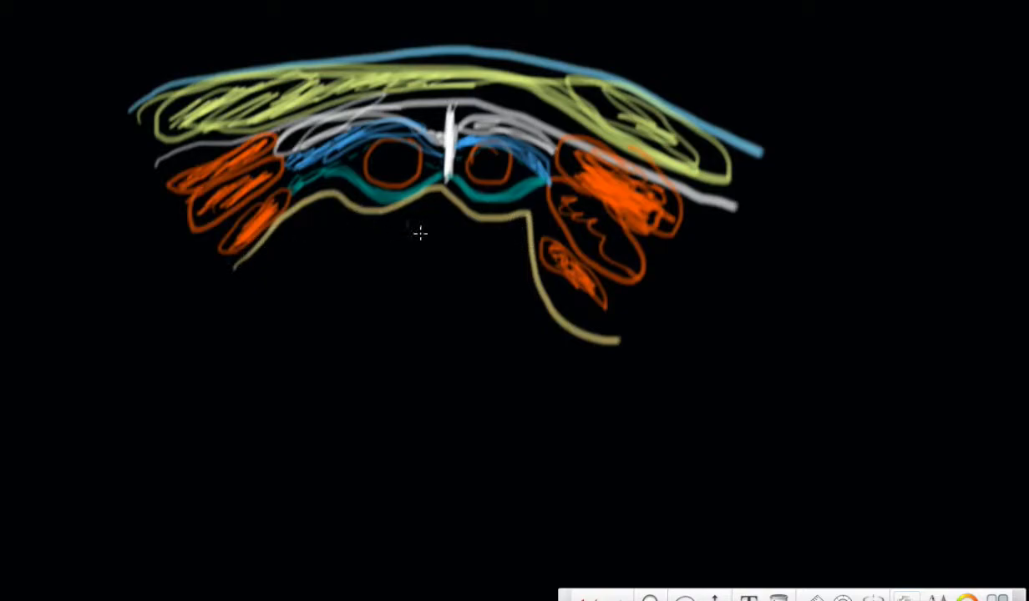
pyautogui.moveTo(383, 266)
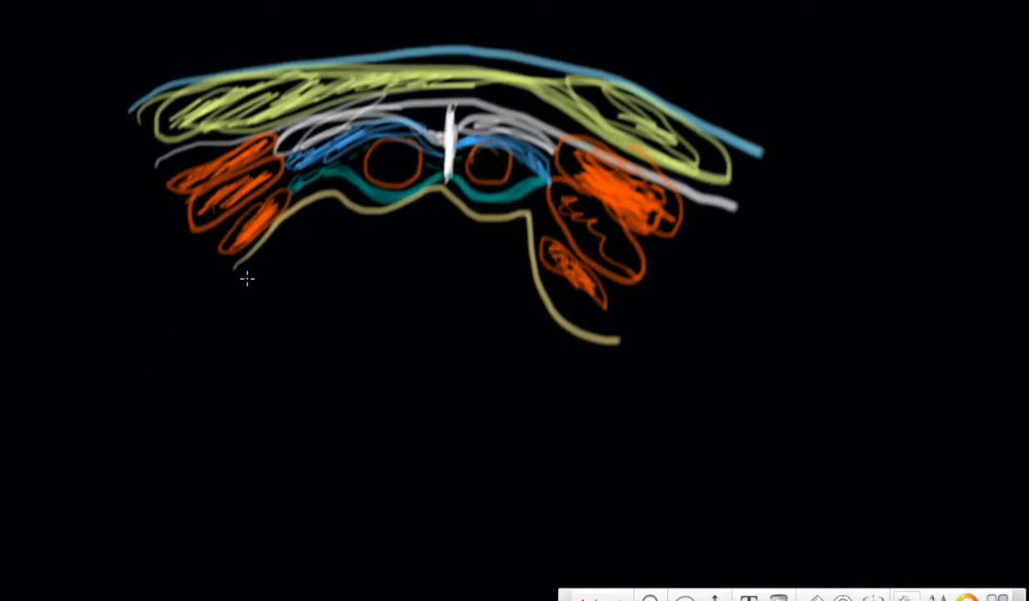
# - Draw an olive-green line just below the tan layer, sweeping down to the right
pyautogui.moveTo(247, 283); pyautogui.dragTo(409, 228)
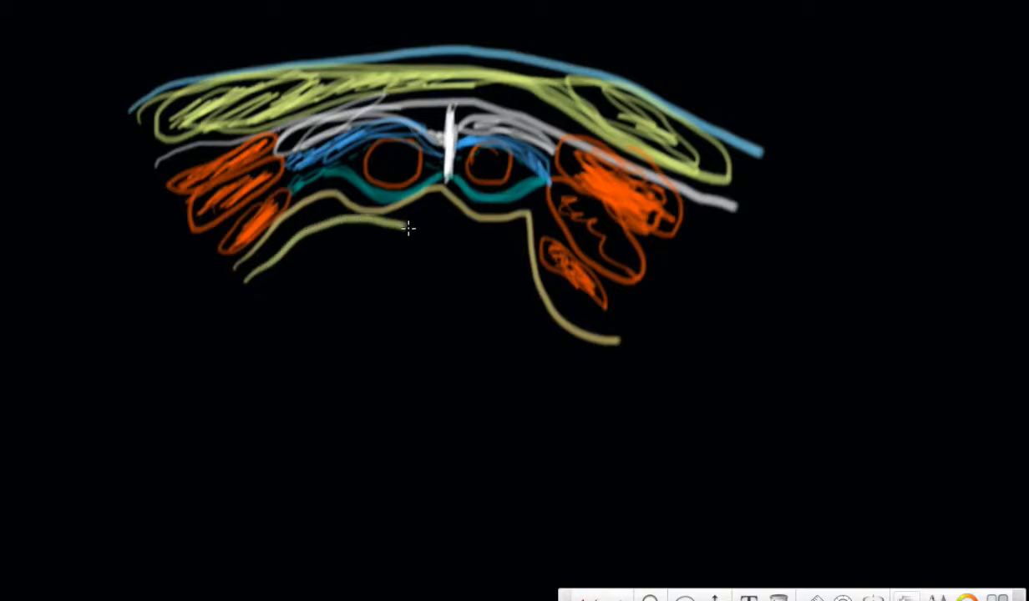
pyautogui.moveTo(405, 225); pyautogui.dragTo(631, 382)
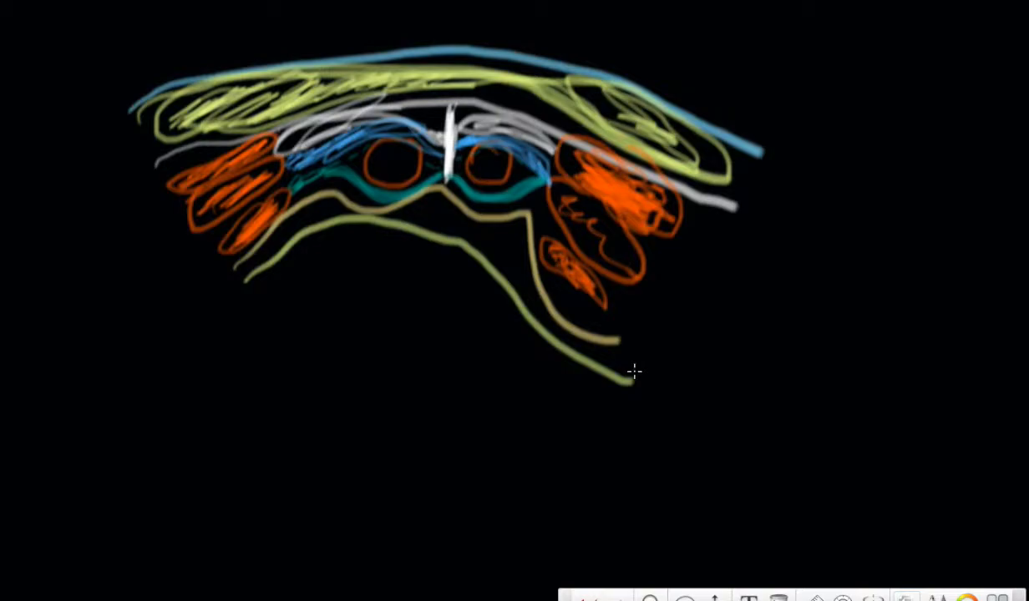
pyautogui.moveTo(238, 217)
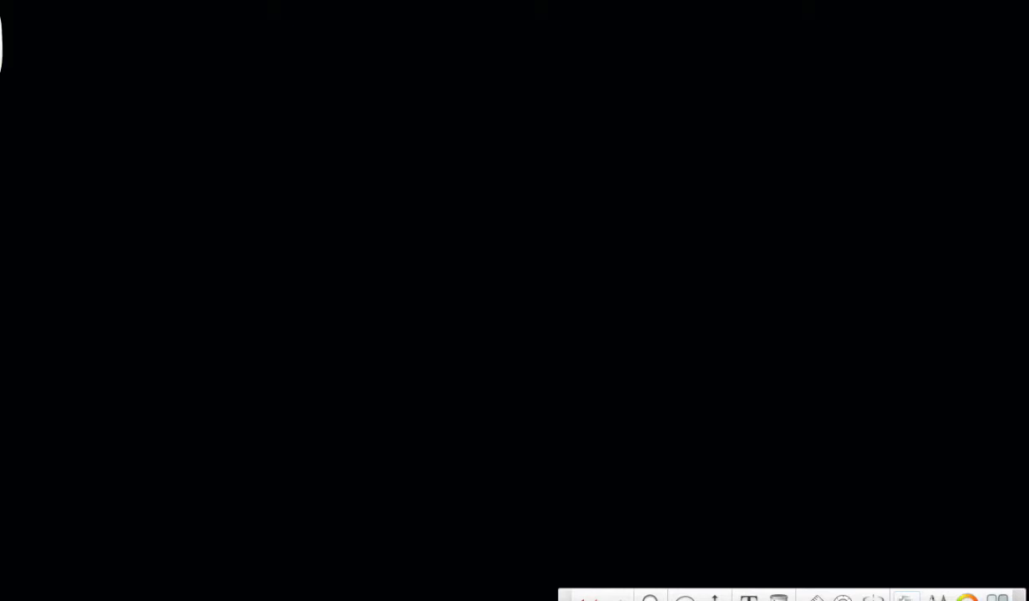
pyautogui.moveTo(409, 336)
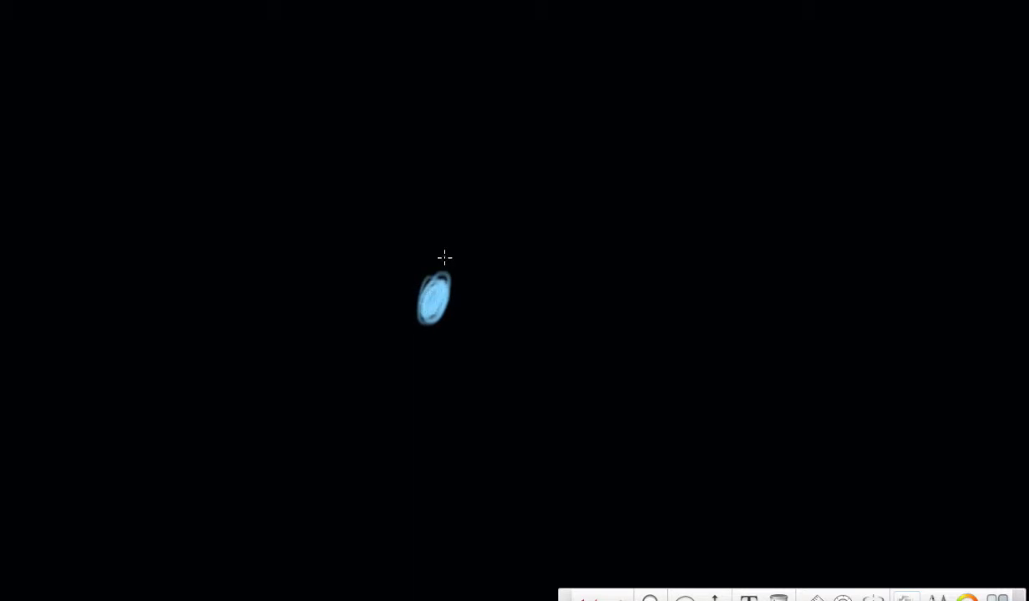
pyautogui.moveTo(374, 380)
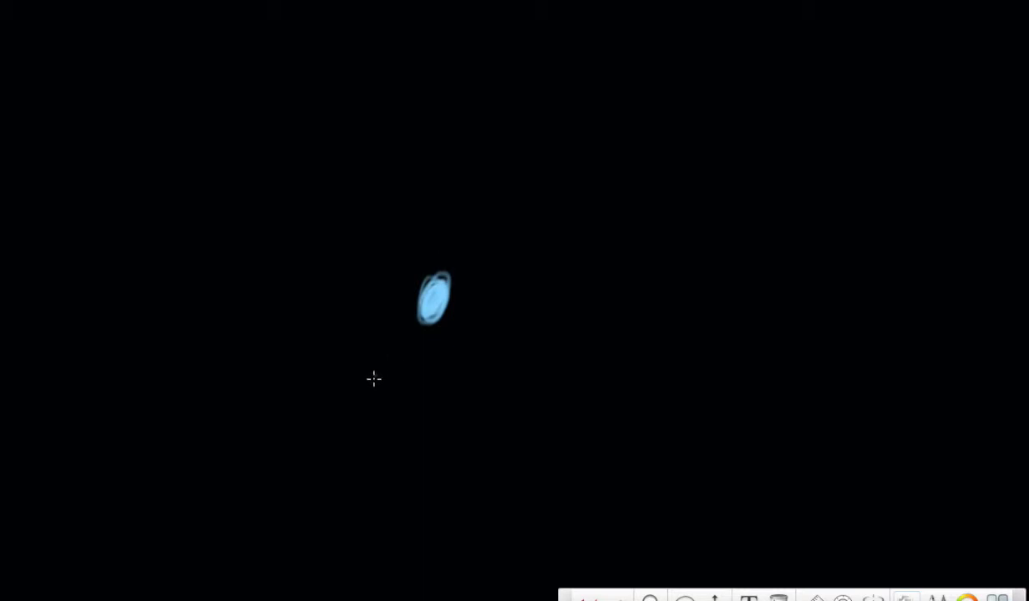
pyautogui.moveTo(426, 278)
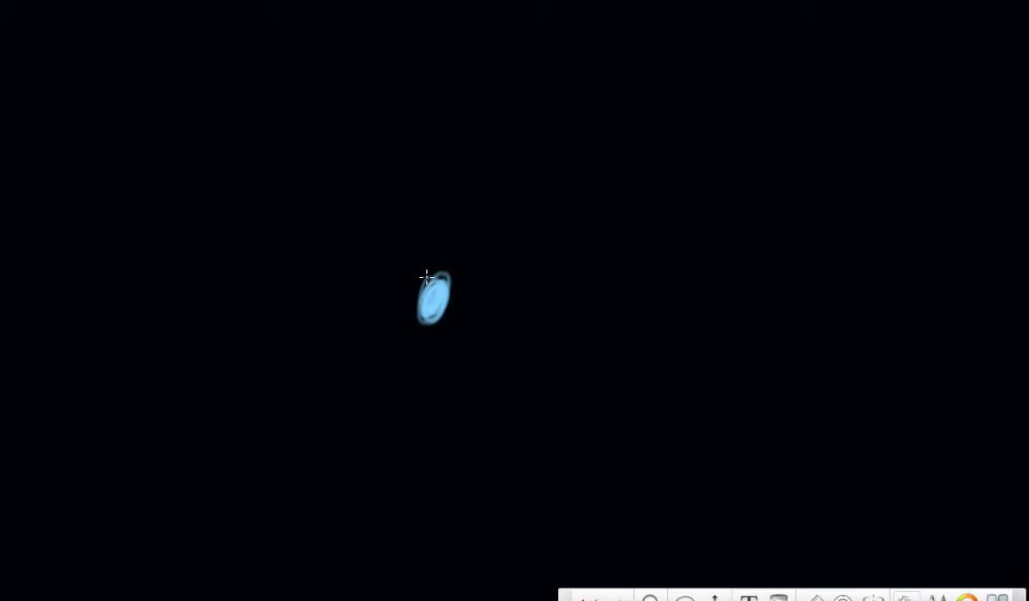
pyautogui.moveTo(430, 334)
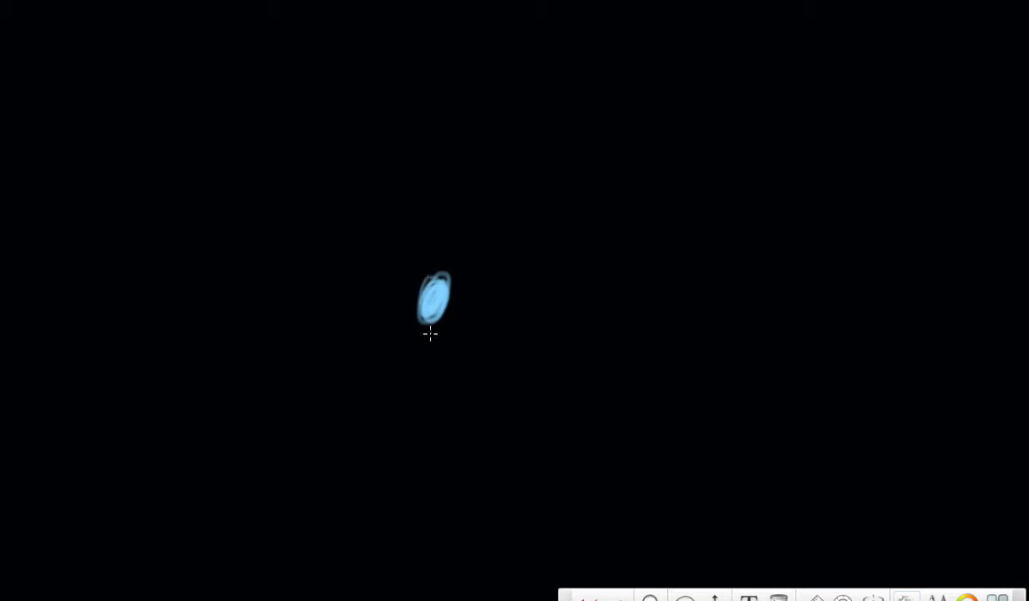
pyautogui.moveTo(113, 136)
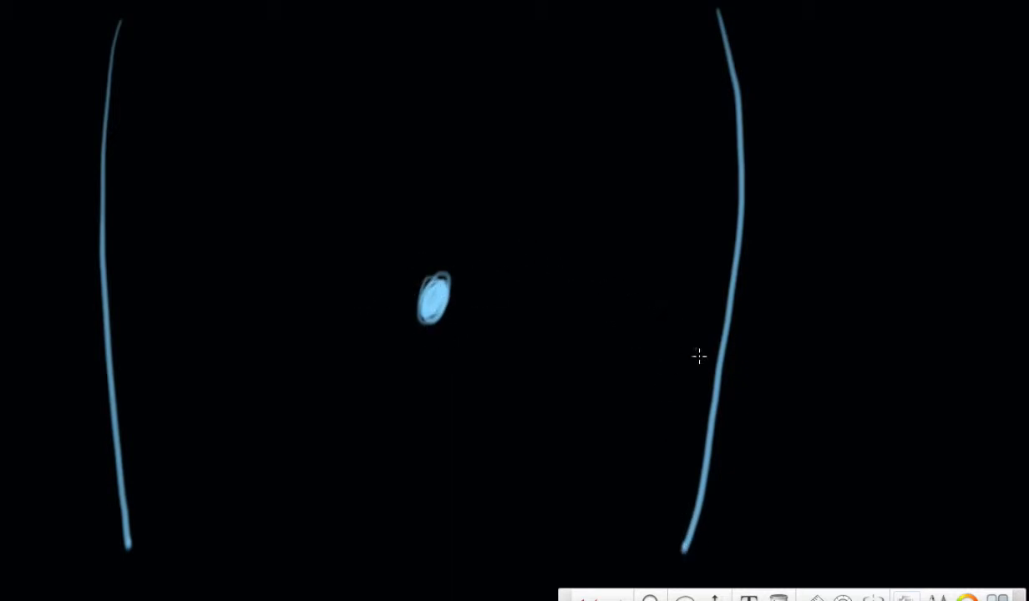
pyautogui.moveTo(811, 423)
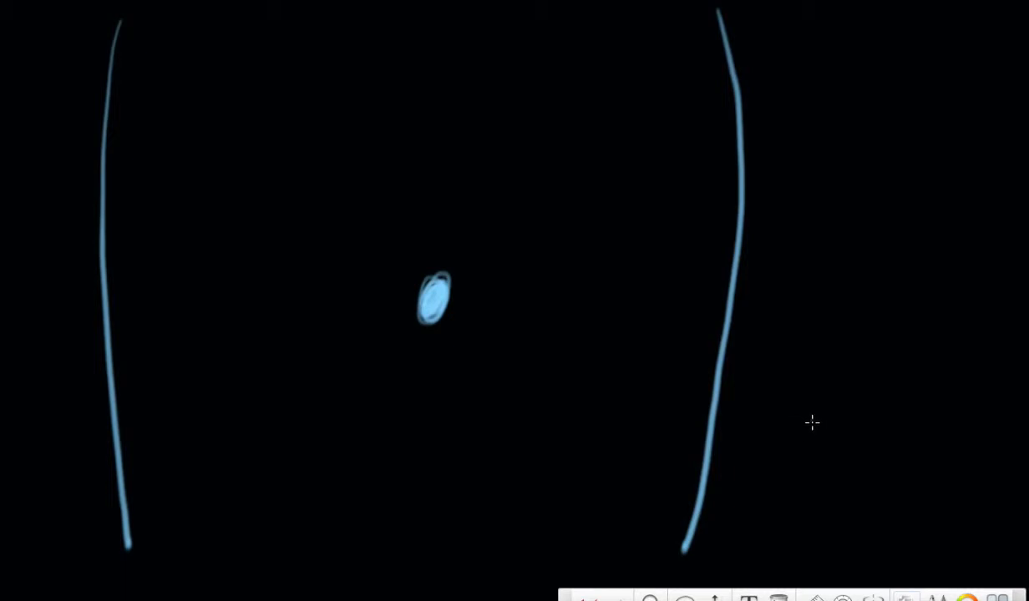
pyautogui.moveTo(563, 317)
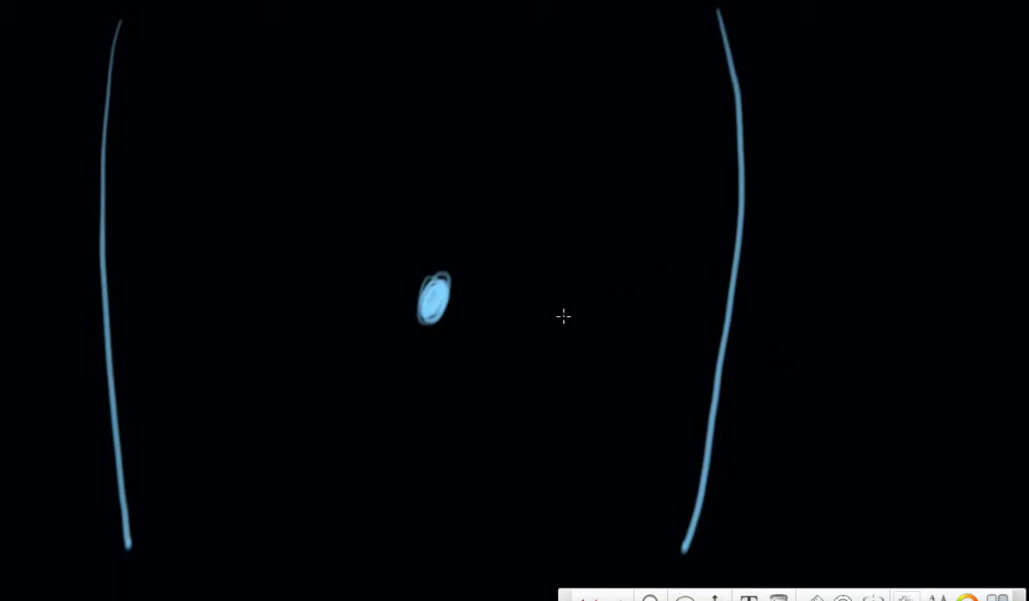
pyautogui.moveTo(522, 392)
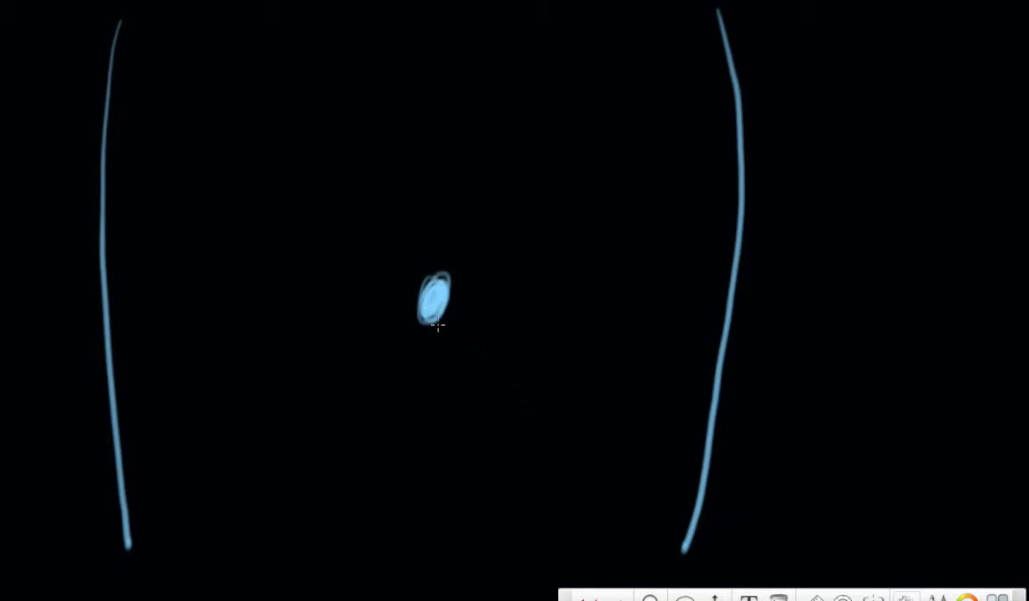
pyautogui.moveTo(407, 238)
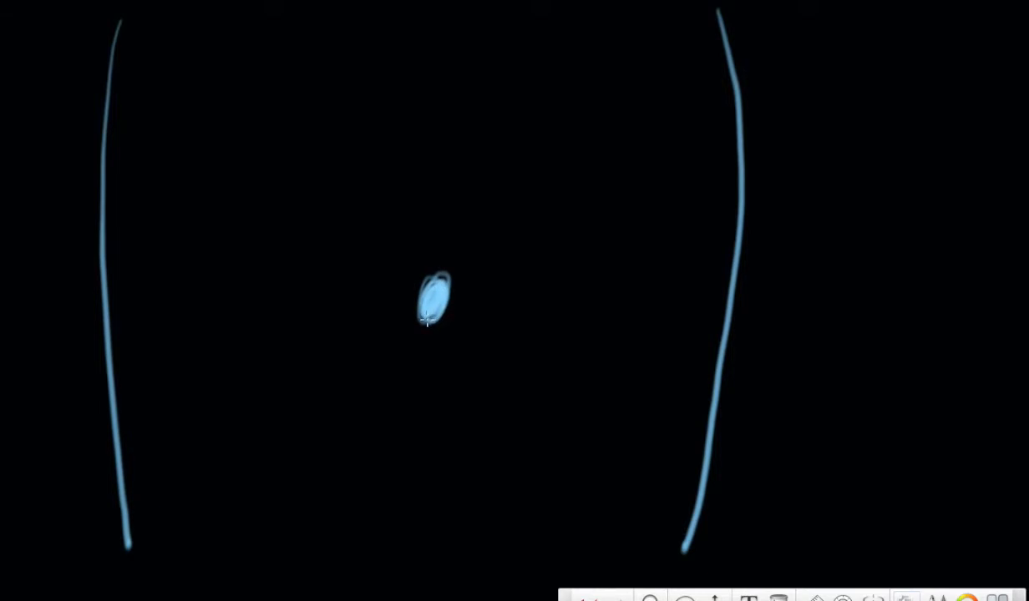
# - Draw blue strands from the navel: one straight down, one angled right, one left
pyautogui.moveTo(432, 322); pyautogui.dragTo(416, 447)
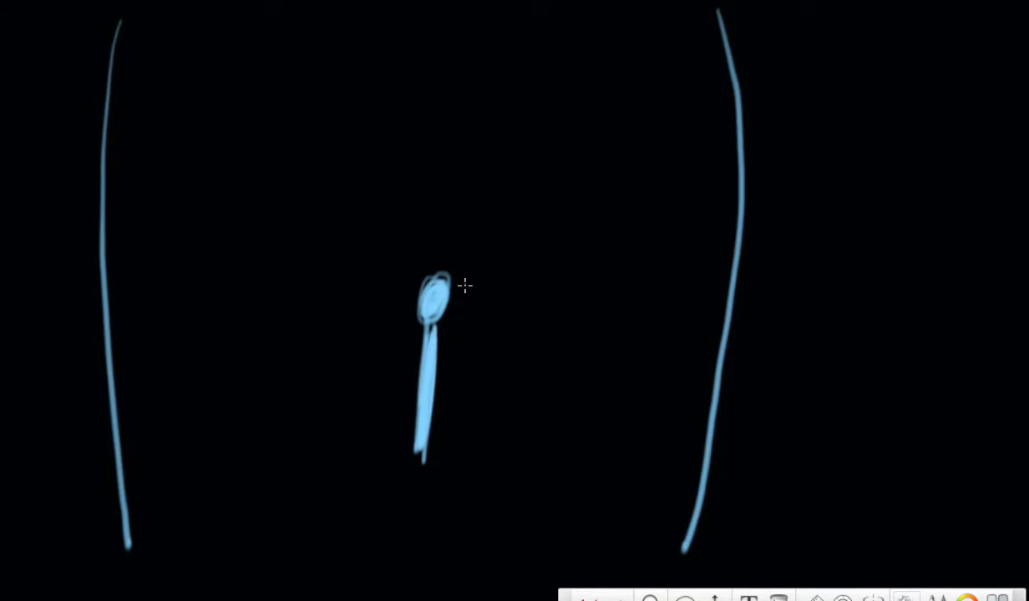
pyautogui.moveTo(459, 289)
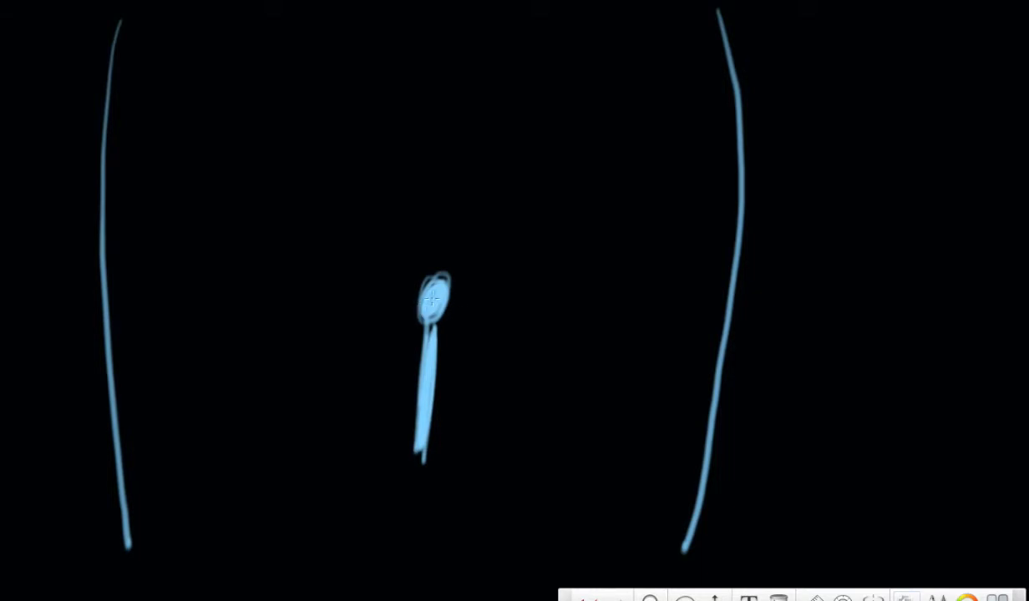
pyautogui.moveTo(432, 309); pyautogui.dragTo(463, 374)
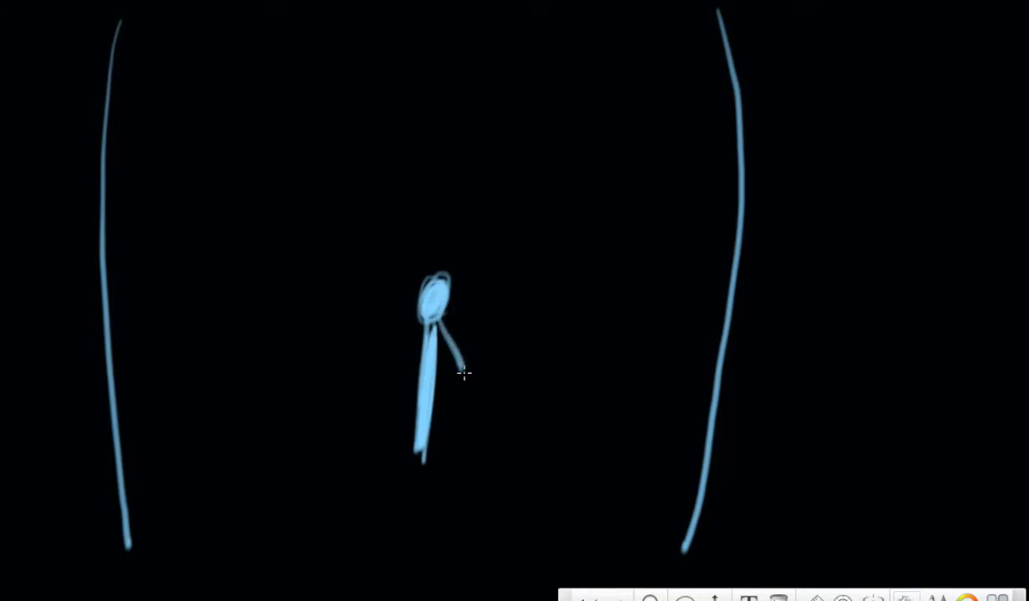
pyautogui.moveTo(438, 321); pyautogui.dragTo(480, 451)
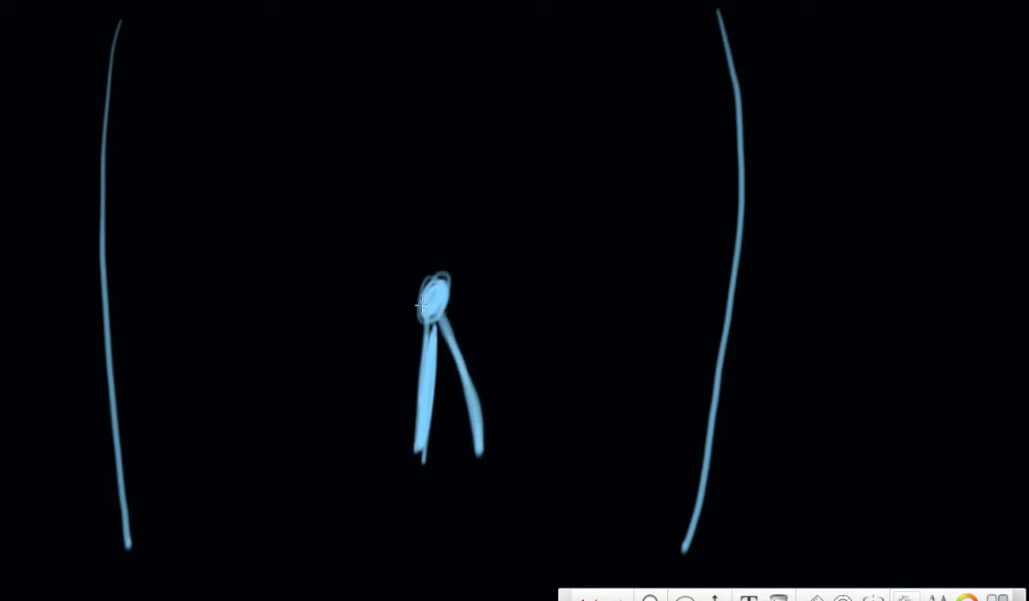
pyautogui.moveTo(424, 305); pyautogui.dragTo(359, 463)
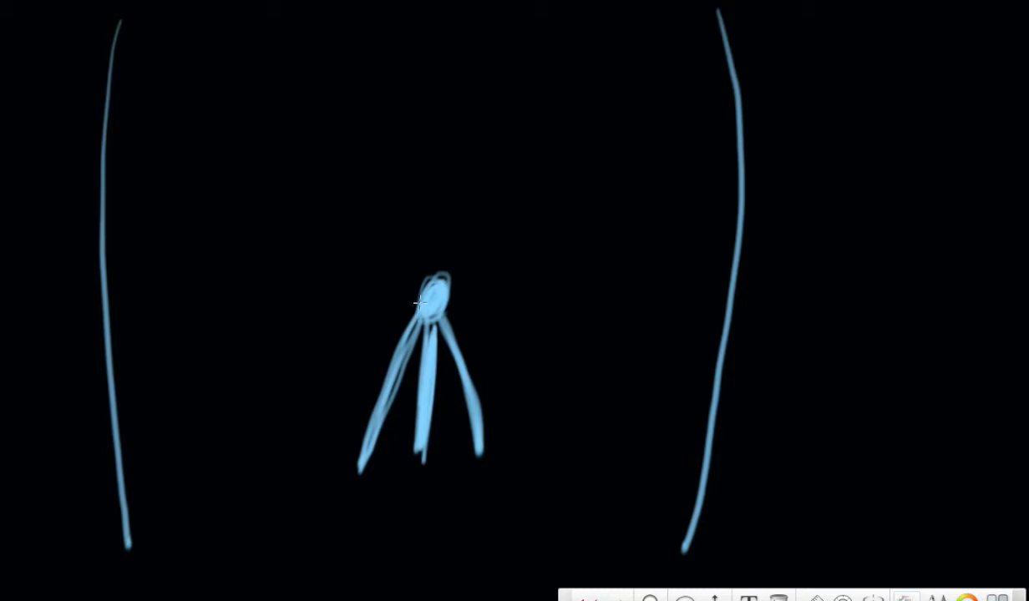
pyautogui.moveTo(448, 262)
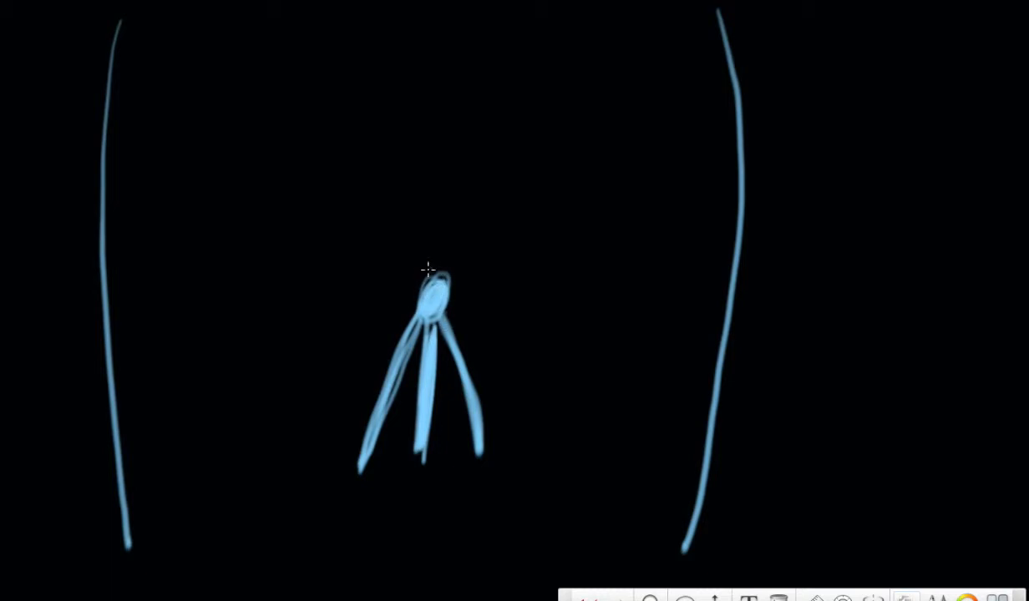
pyautogui.moveTo(440, 232)
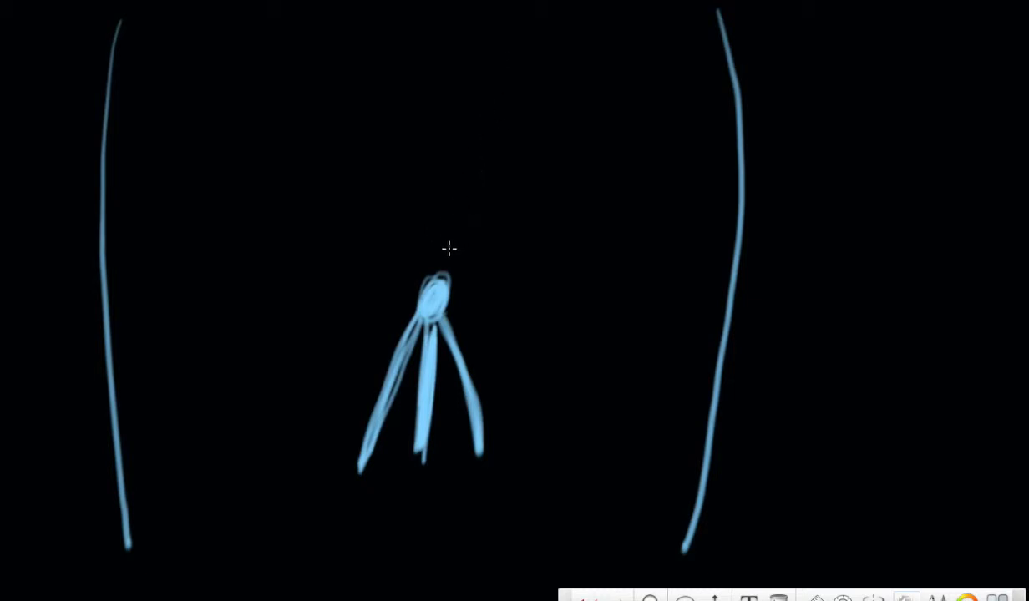
pyautogui.moveTo(345, 279)
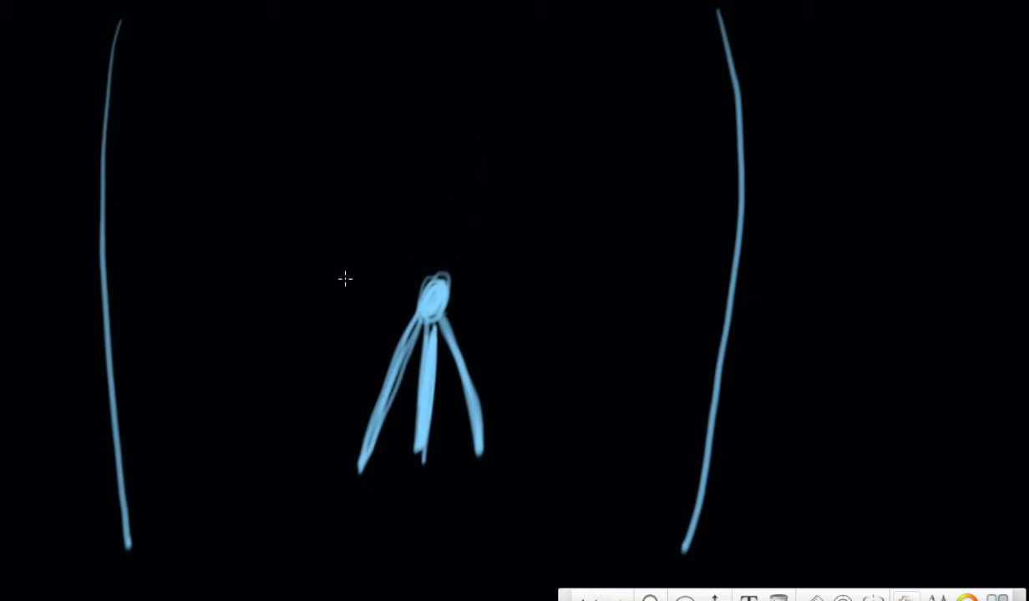
pyautogui.moveTo(317, 291)
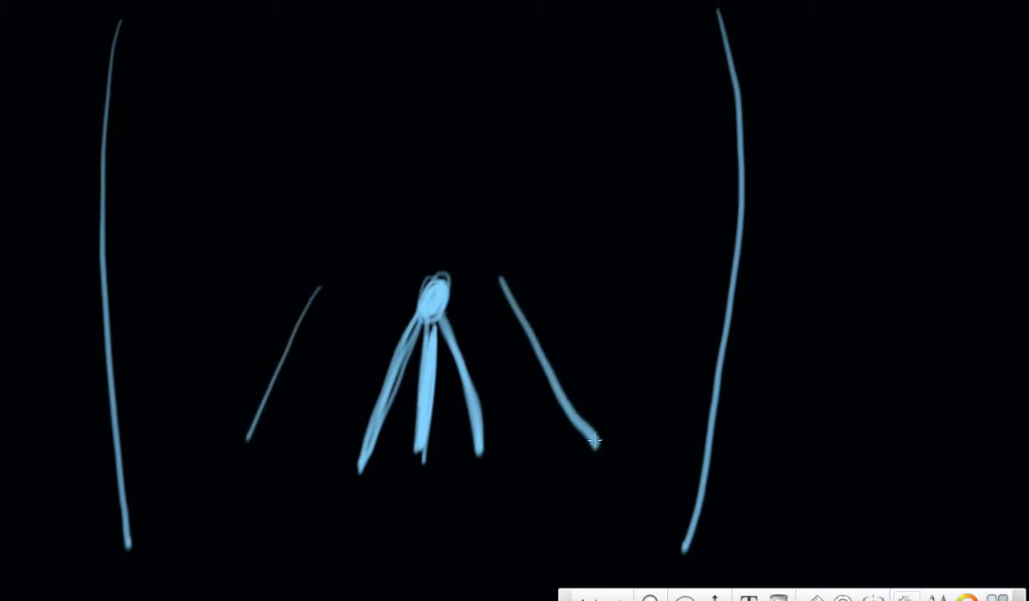
pyautogui.moveTo(568, 196)
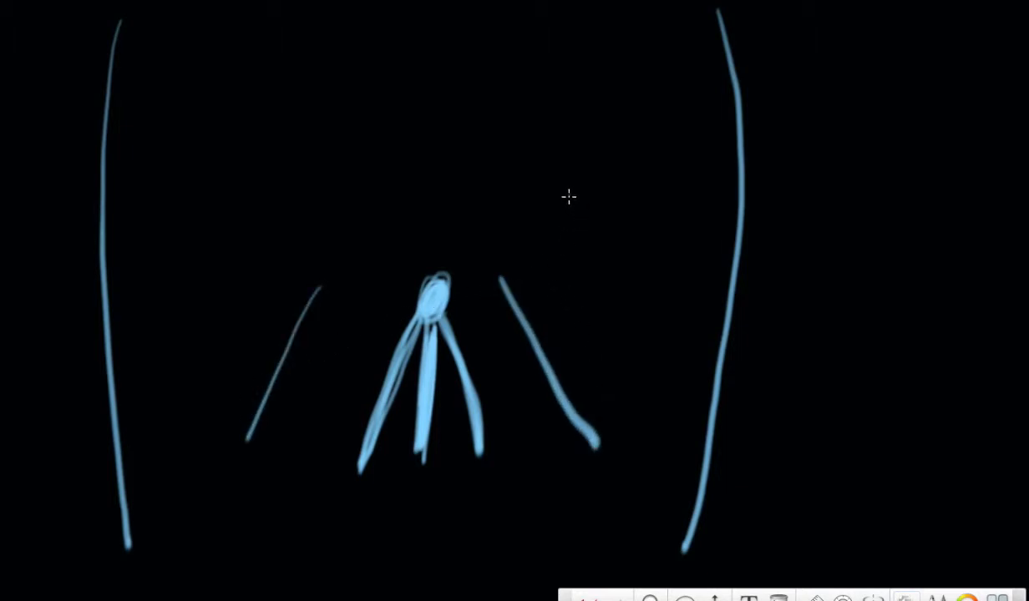
pyautogui.moveTo(341, 358)
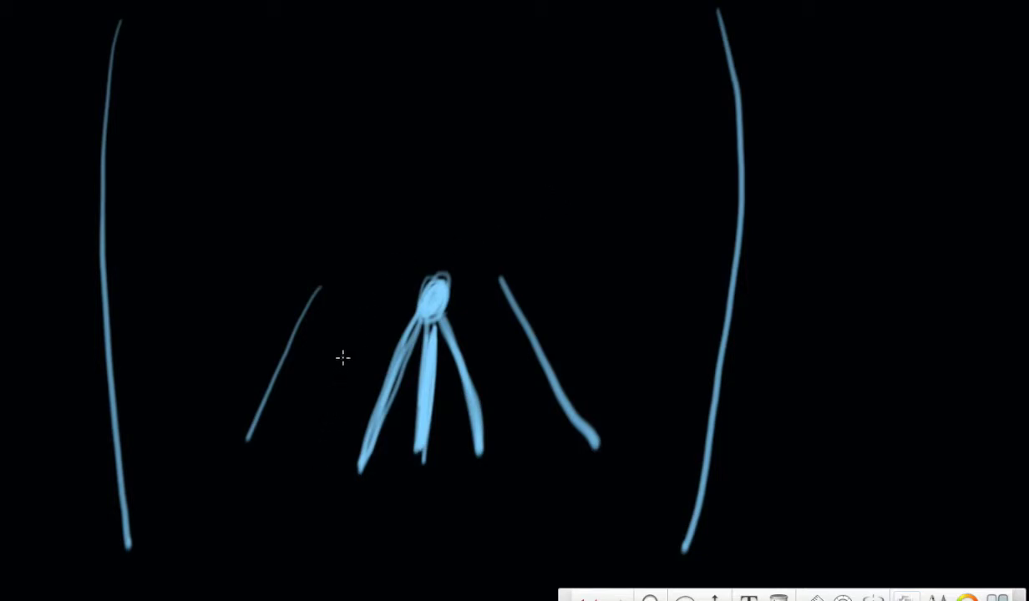
pyautogui.moveTo(338, 439)
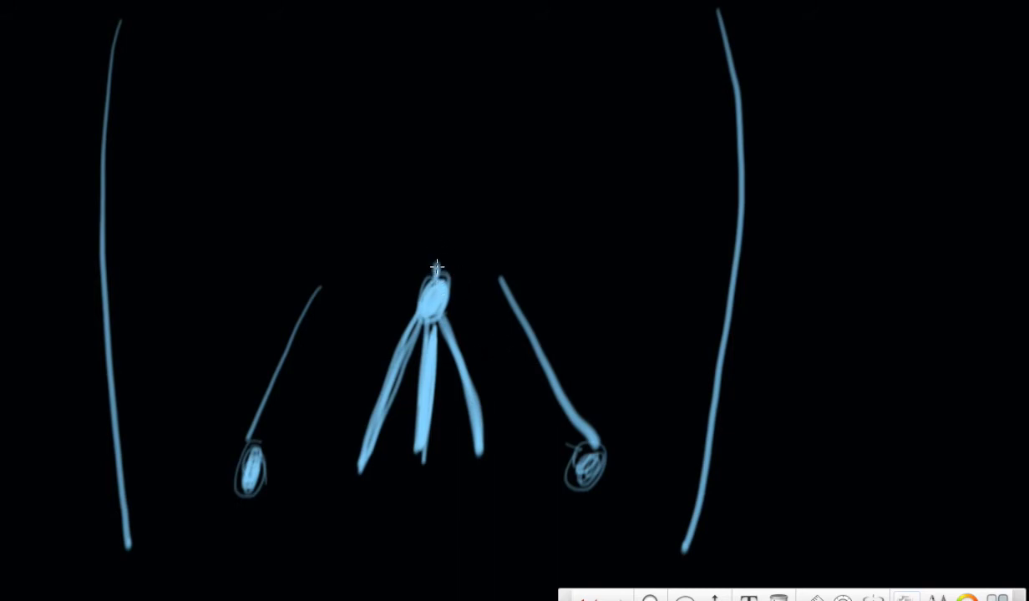
# - Draw a vertical blue line upward from the navel
pyautogui.moveTo(436, 280); pyautogui.dragTo(436, 138)
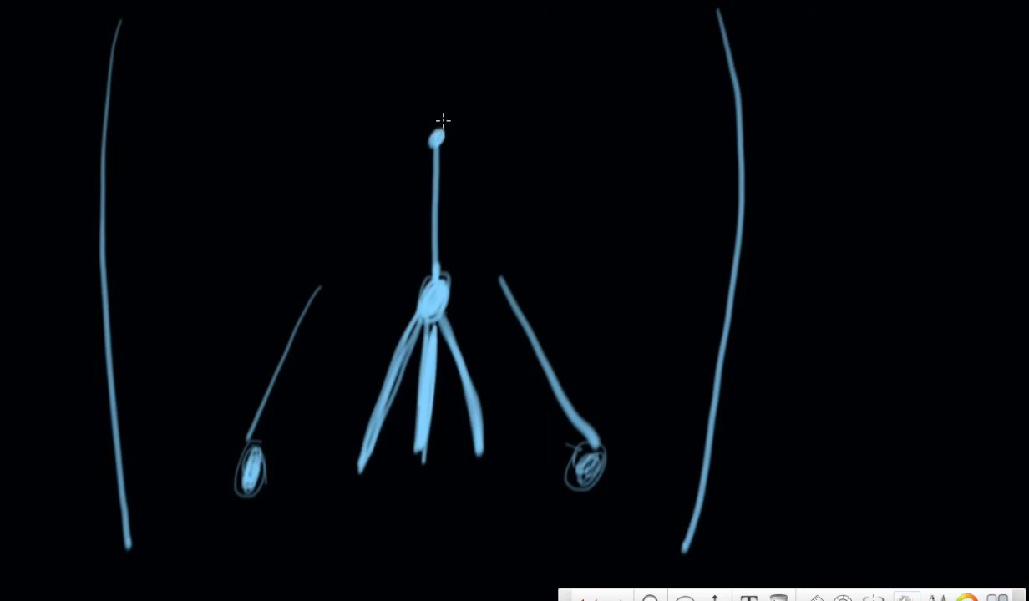
pyautogui.moveTo(499, 228)
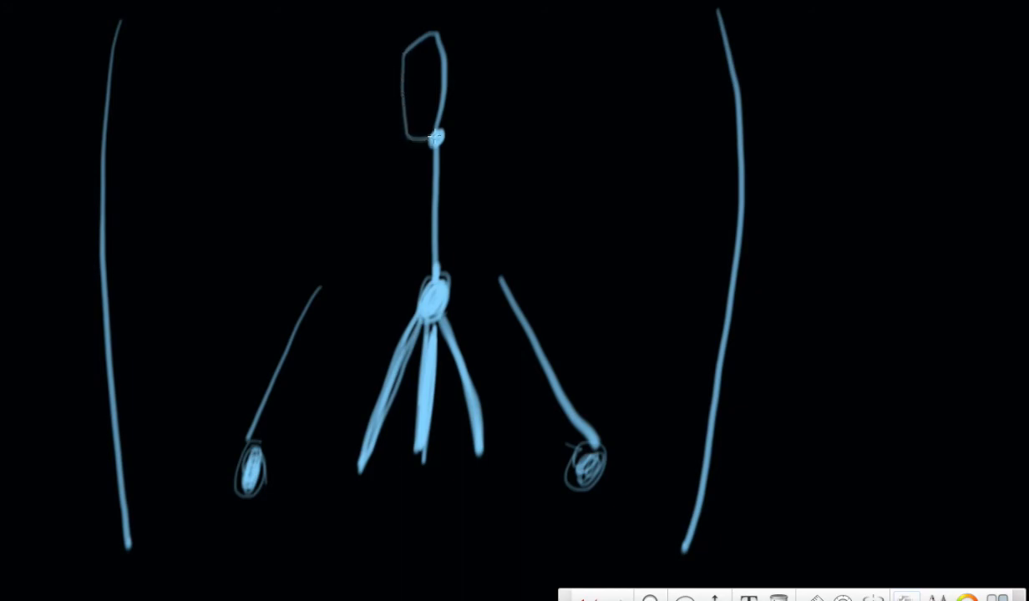
# - Scribble hatching inside the elongated outlined shape atop the stem
pyautogui.moveTo(417, 63); pyautogui.dragTo(434, 134)
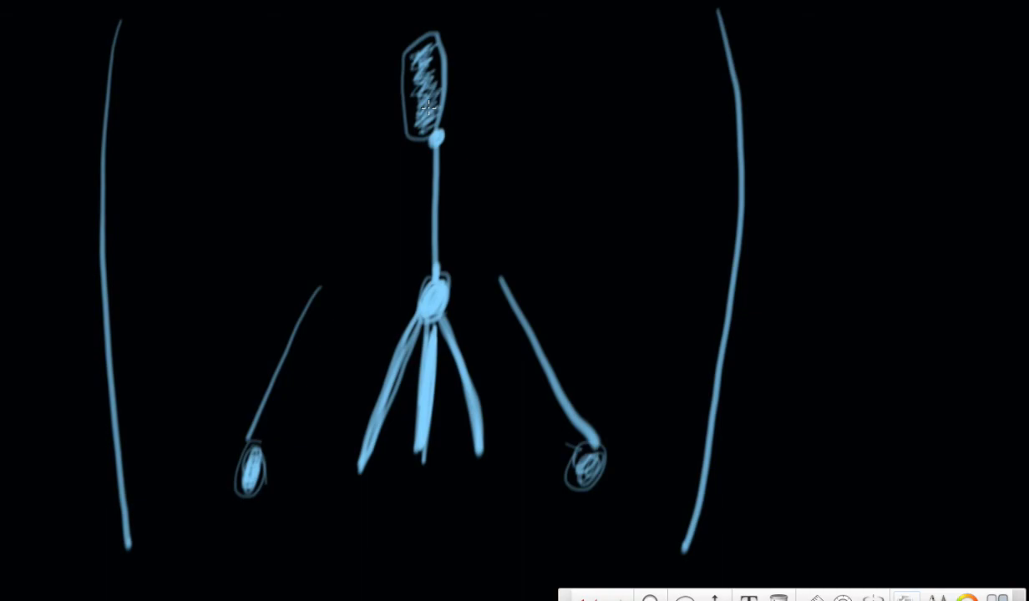
pyautogui.moveTo(464, 155)
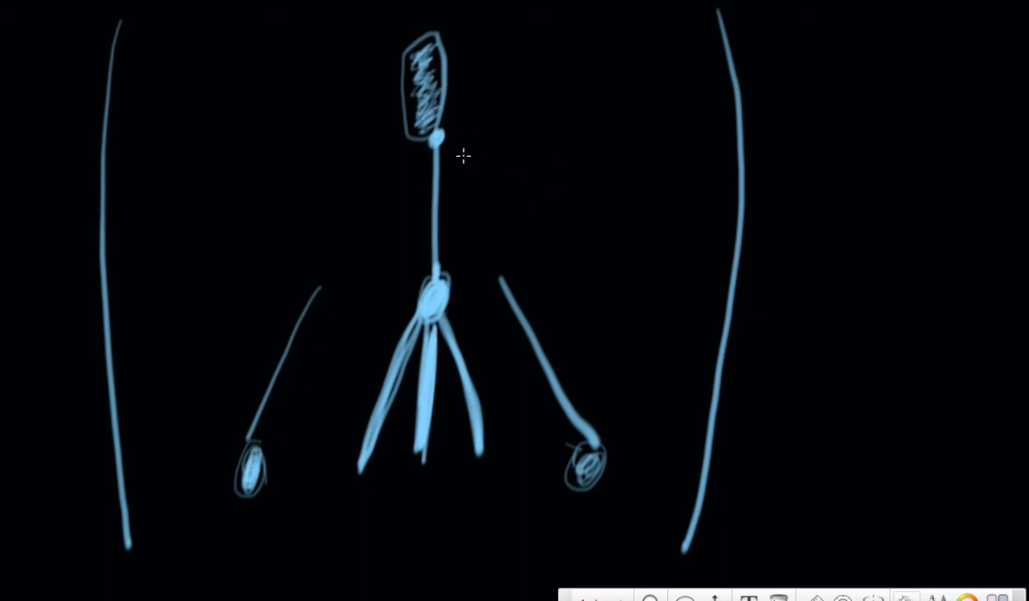
pyautogui.moveTo(509, 331)
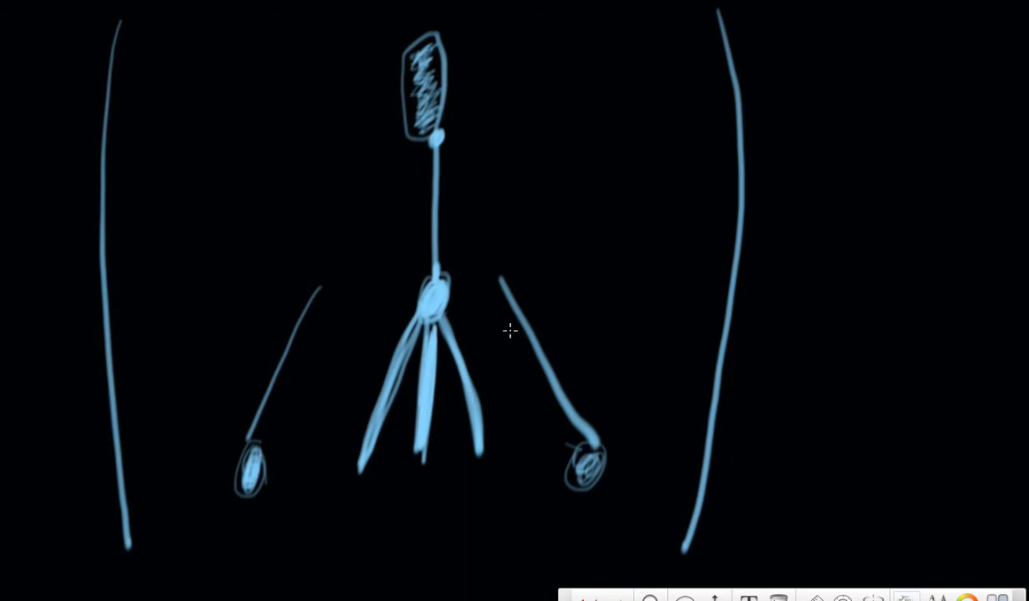